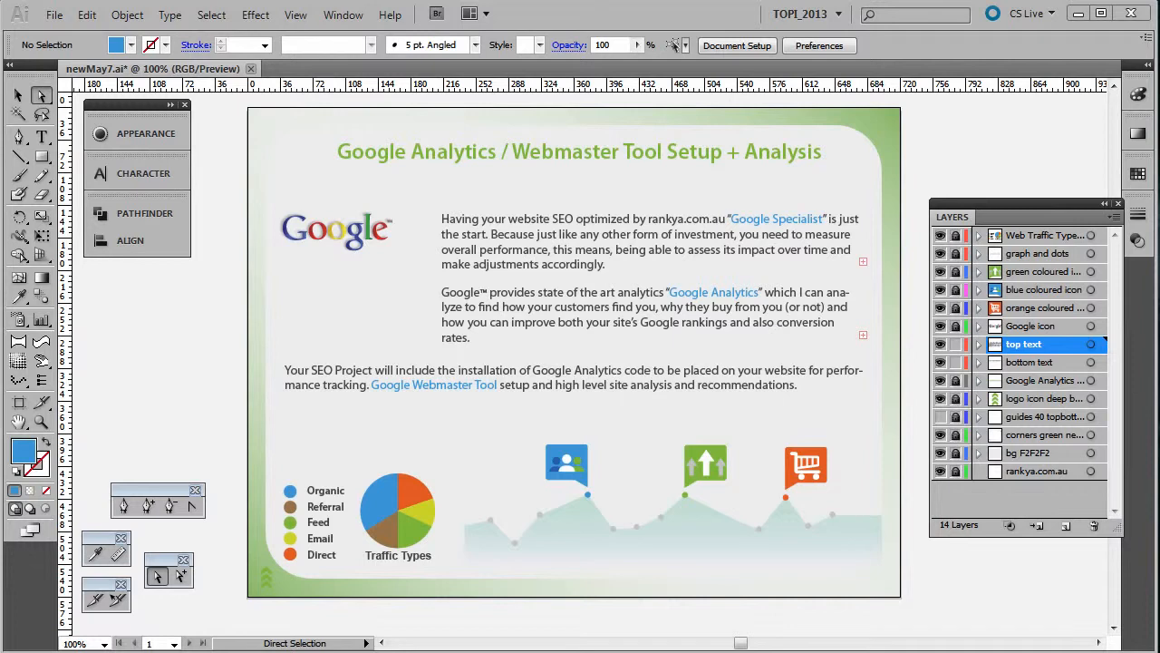
Give the first paragraph text block an image map URL pointing to rankya.com.au.
{"action": "left_click", "coordinate": [648, 241]}
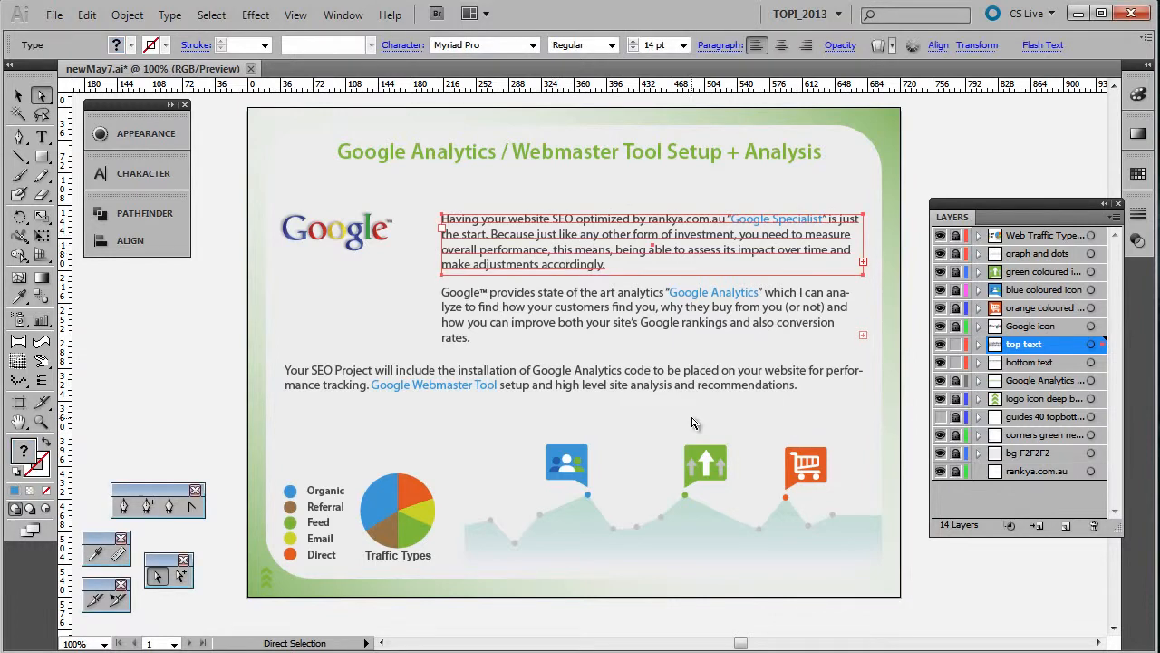
{"action": "mouse_move", "coordinate": [656, 324]}
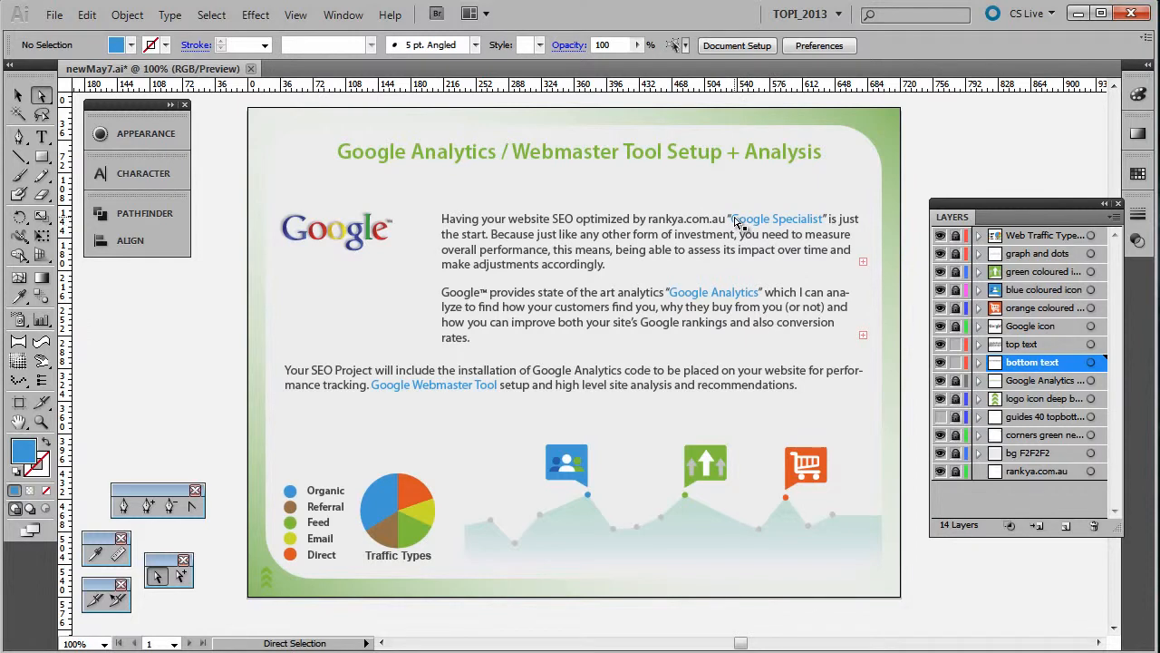
{"action": "mouse_move", "coordinate": [780, 220]}
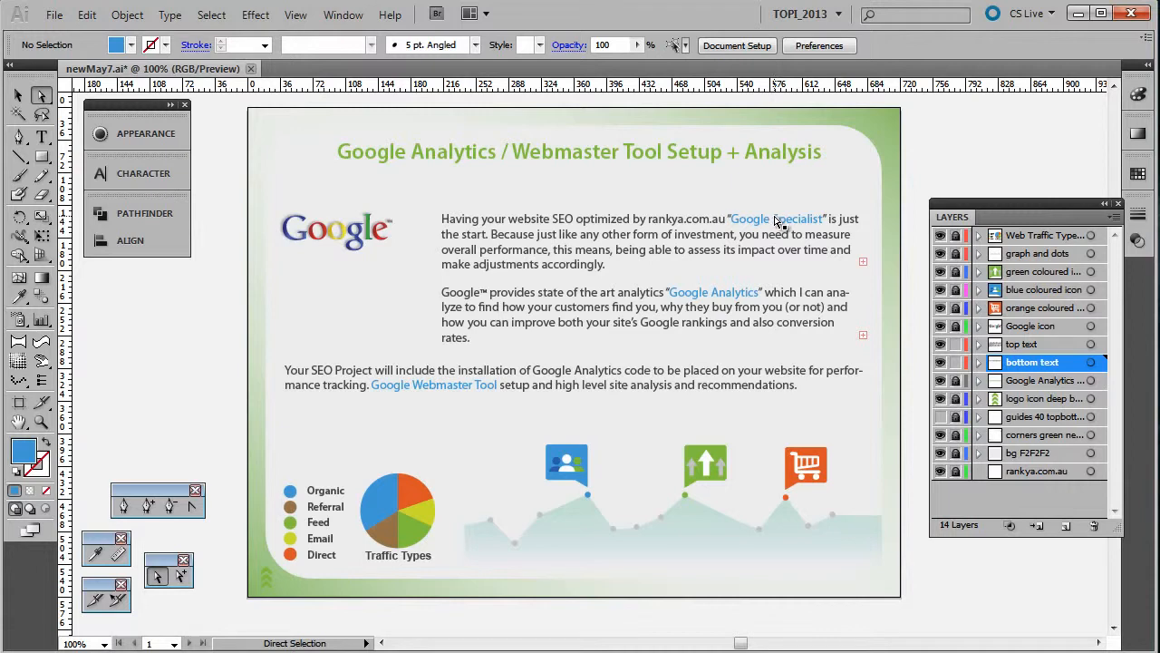
{"action": "left_click", "coordinate": [343, 14]}
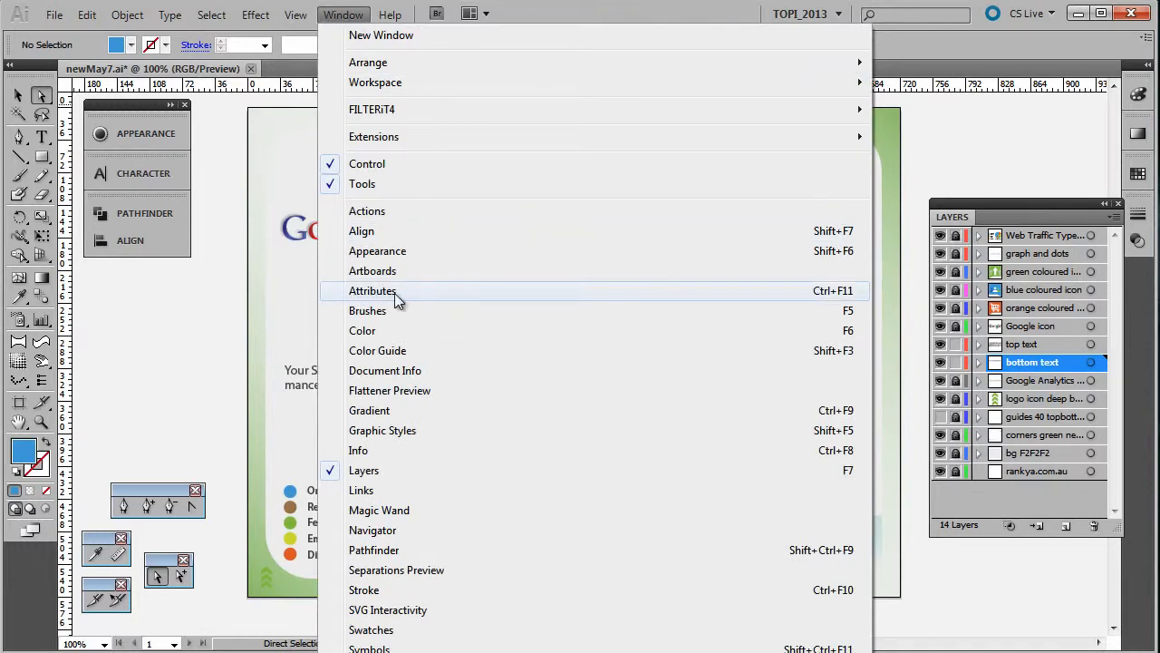
{"action": "left_click", "coordinate": [371, 291]}
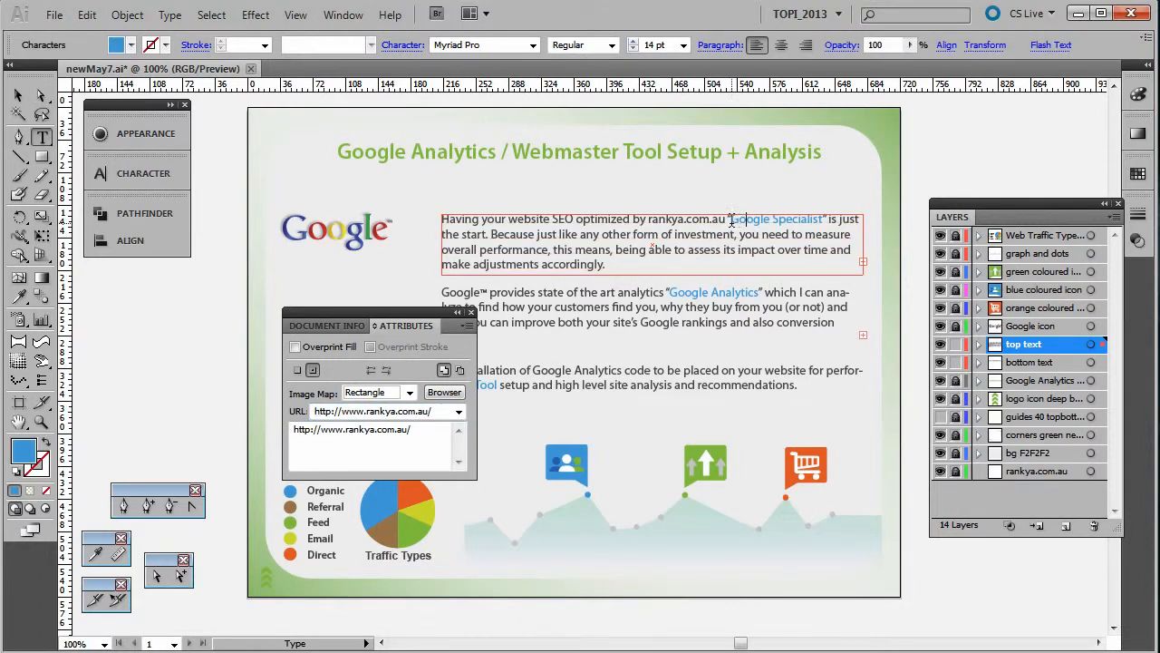
Link the second paragraph to Google Analytics and start Save for Web & Devices.
{"action": "double_click", "coordinate": [777, 219]}
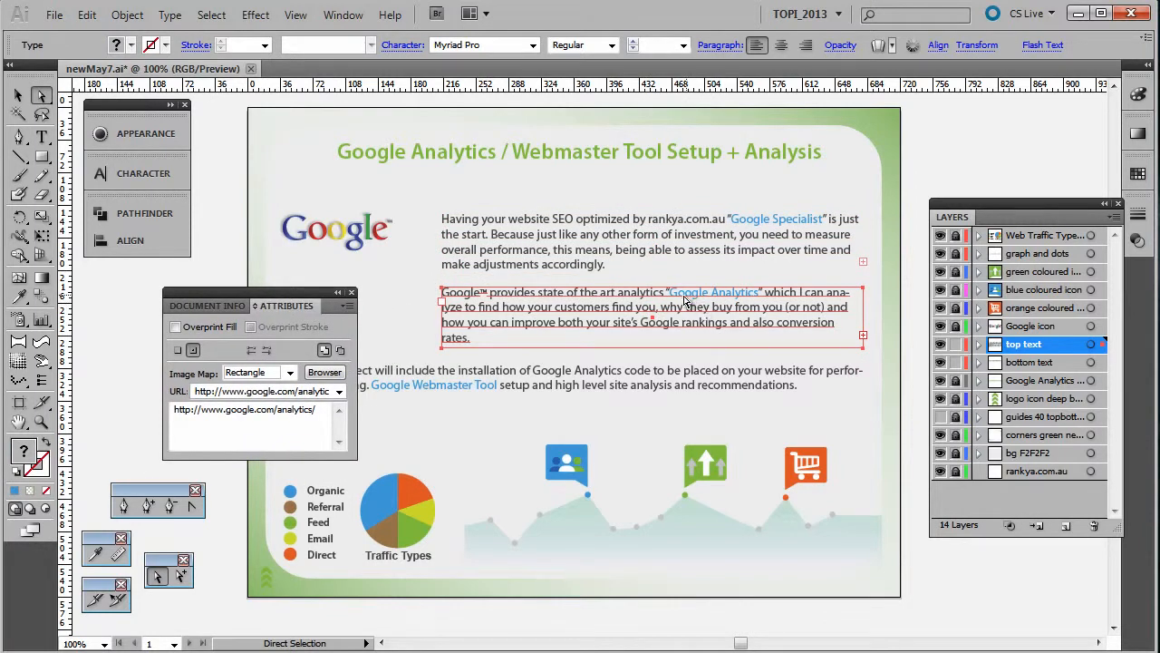
{"action": "triple_click", "coordinate": [258, 391]}
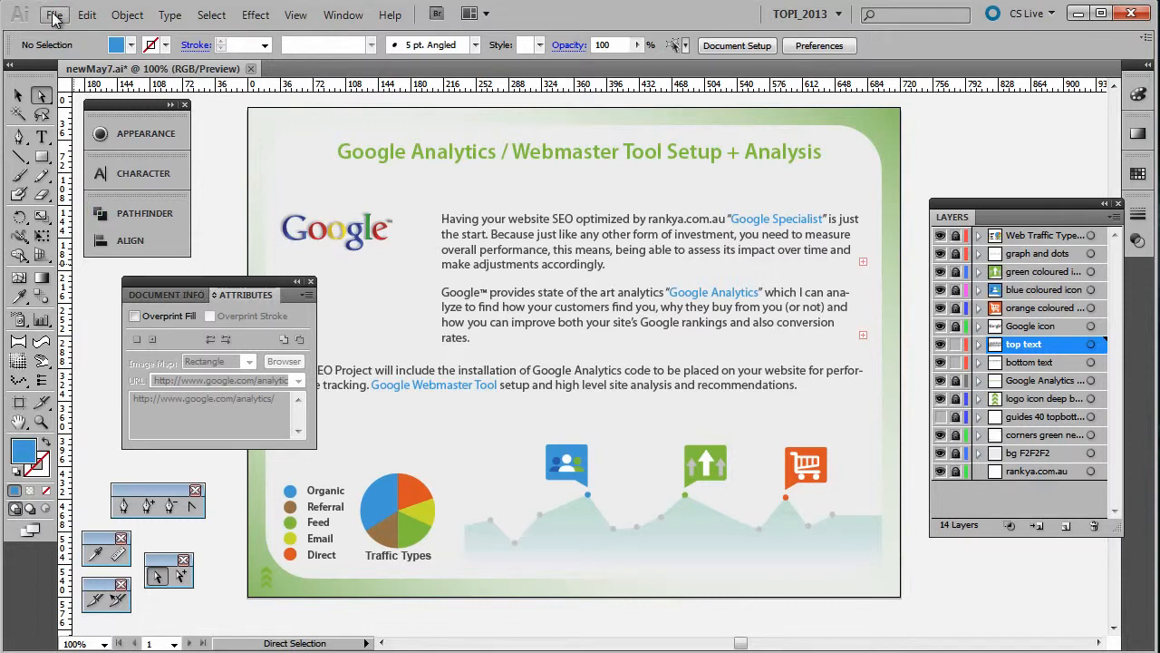
{"action": "left_click", "coordinate": [54, 15]}
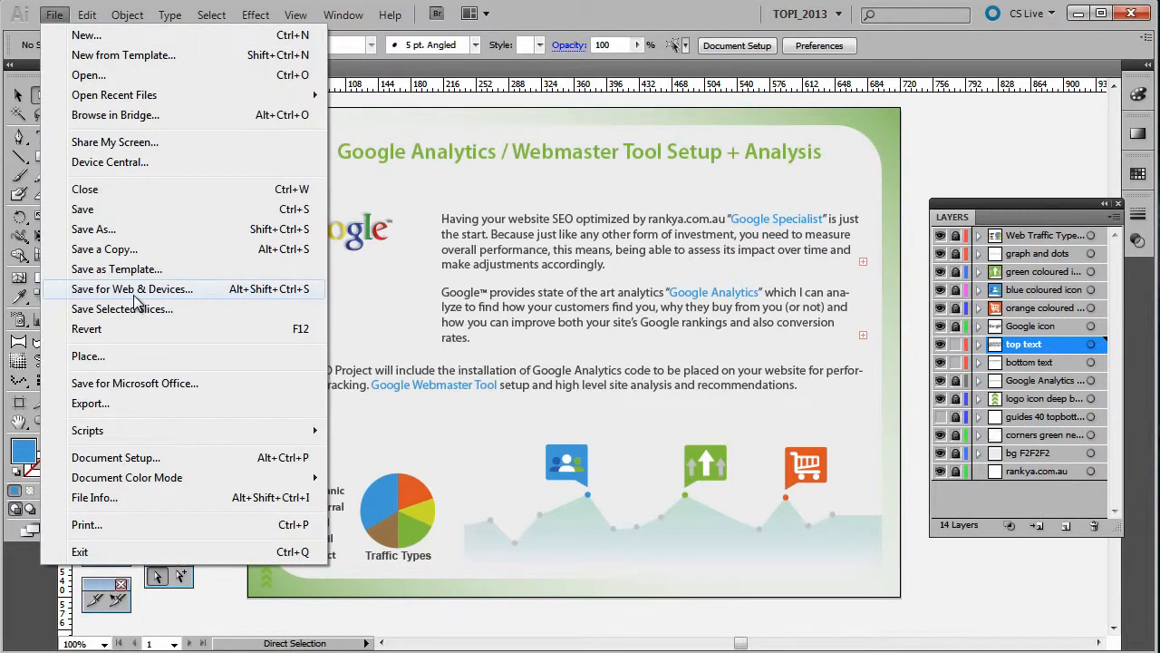
{"action": "left_click", "coordinate": [132, 289]}
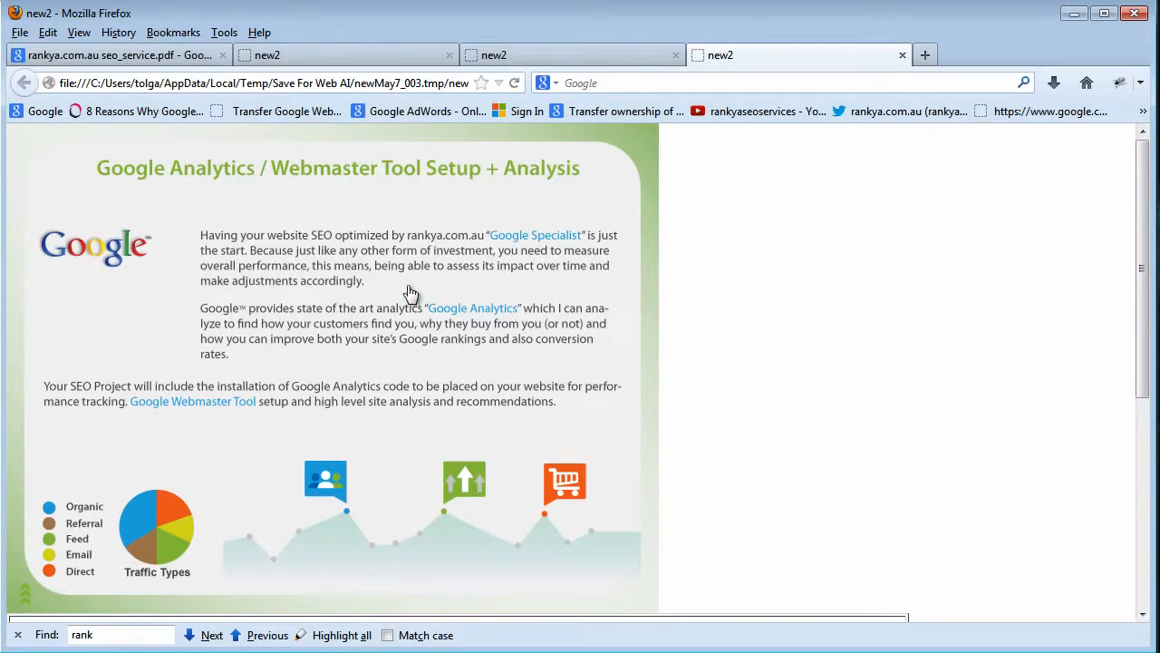
{"action": "mouse_move", "coordinate": [385, 318]}
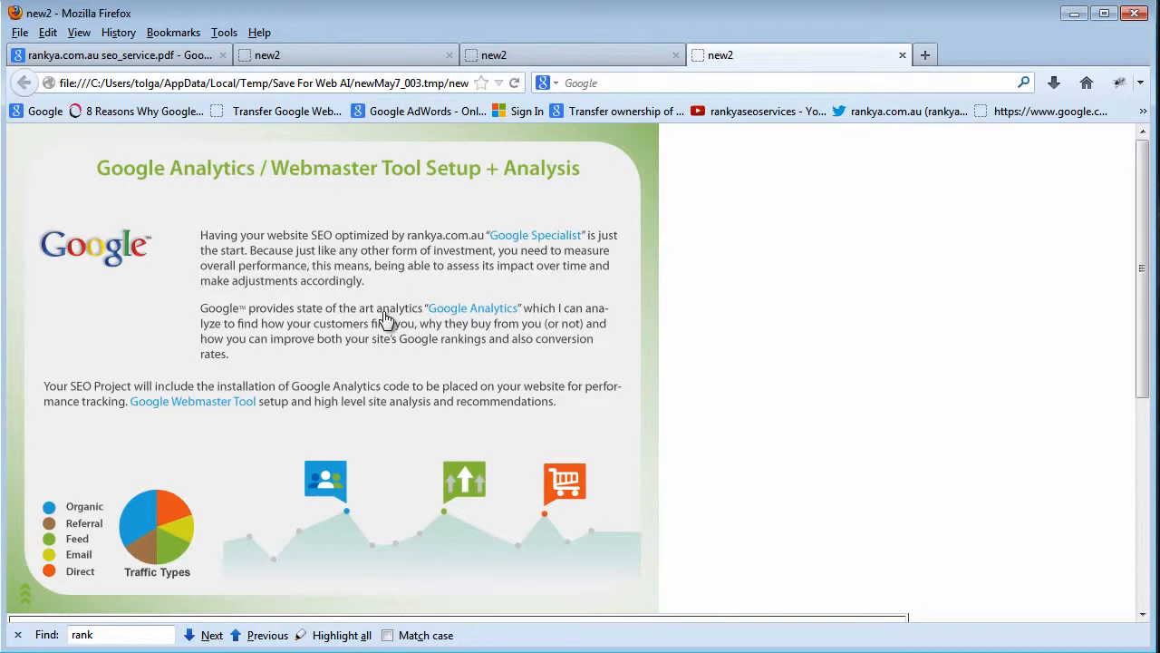
Scroll to the image-map code linking Google Analytics, rankya.com.au and Google Webmasters, then deselect it.
{"action": "scroll", "scroll_direction": "down", "scroll_amount": 3}
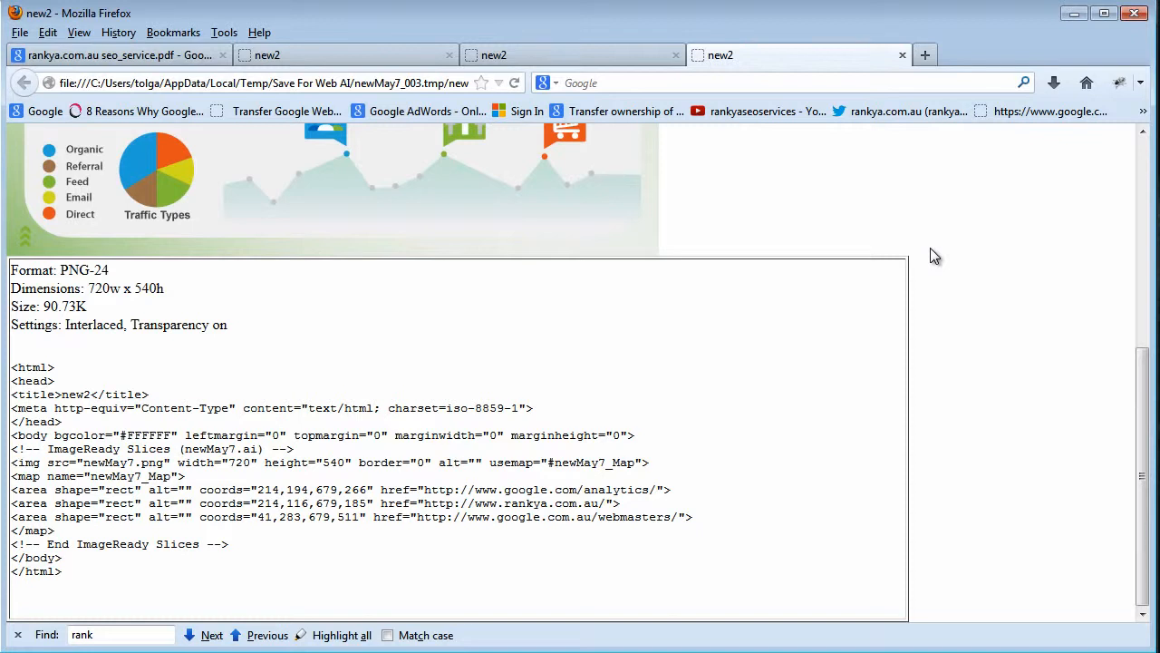
{"action": "mouse_move", "coordinate": [642, 527]}
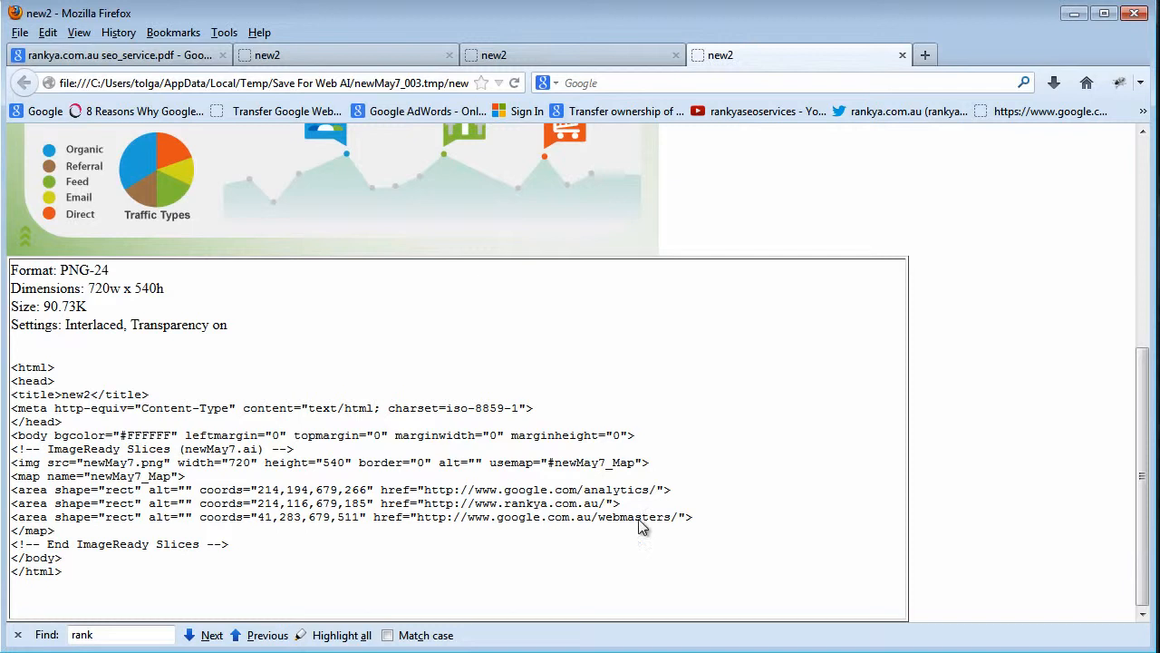
{"action": "mouse_move", "coordinate": [14, 504]}
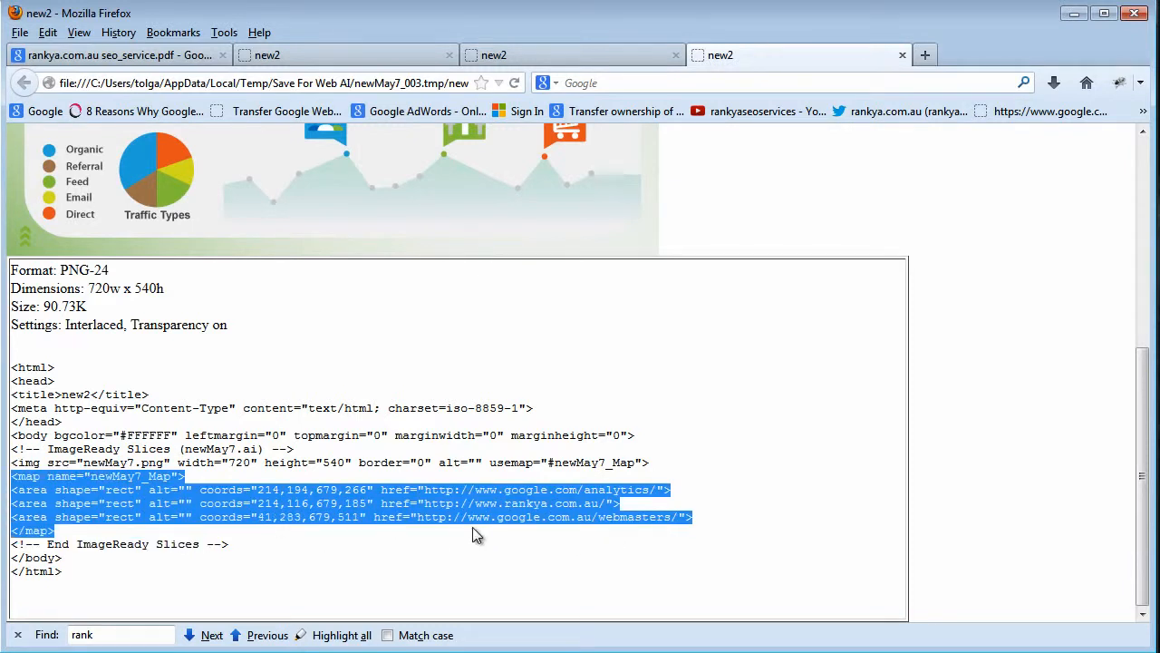
{"action": "left_click", "coordinate": [340, 553]}
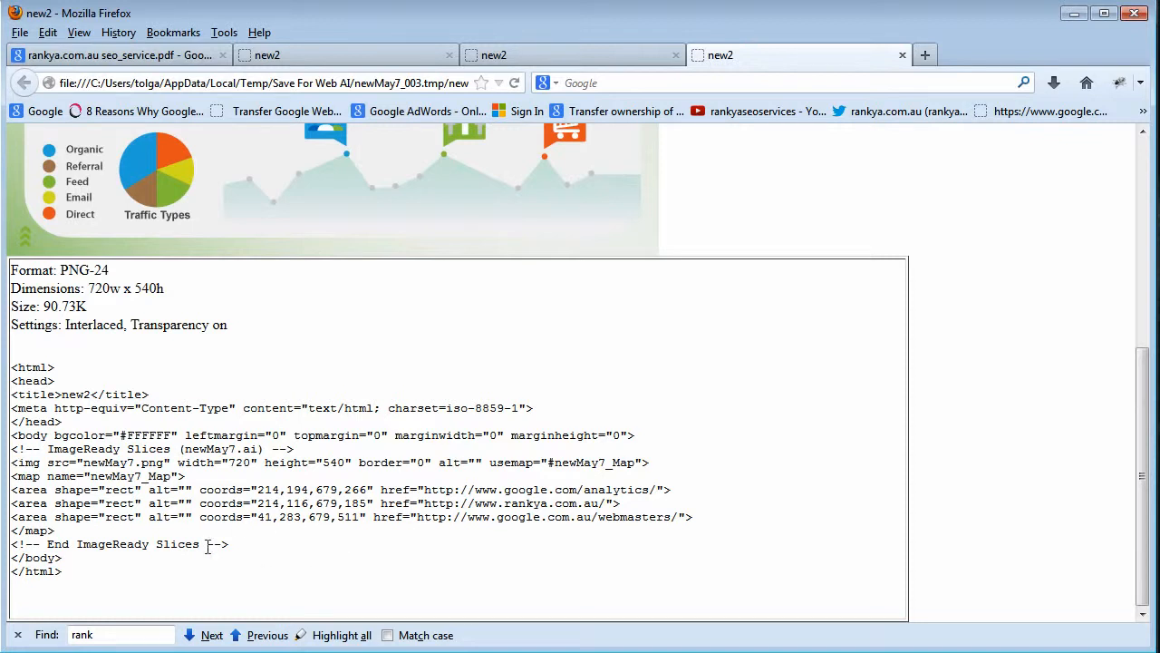
{"action": "mouse_move", "coordinate": [72, 544]}
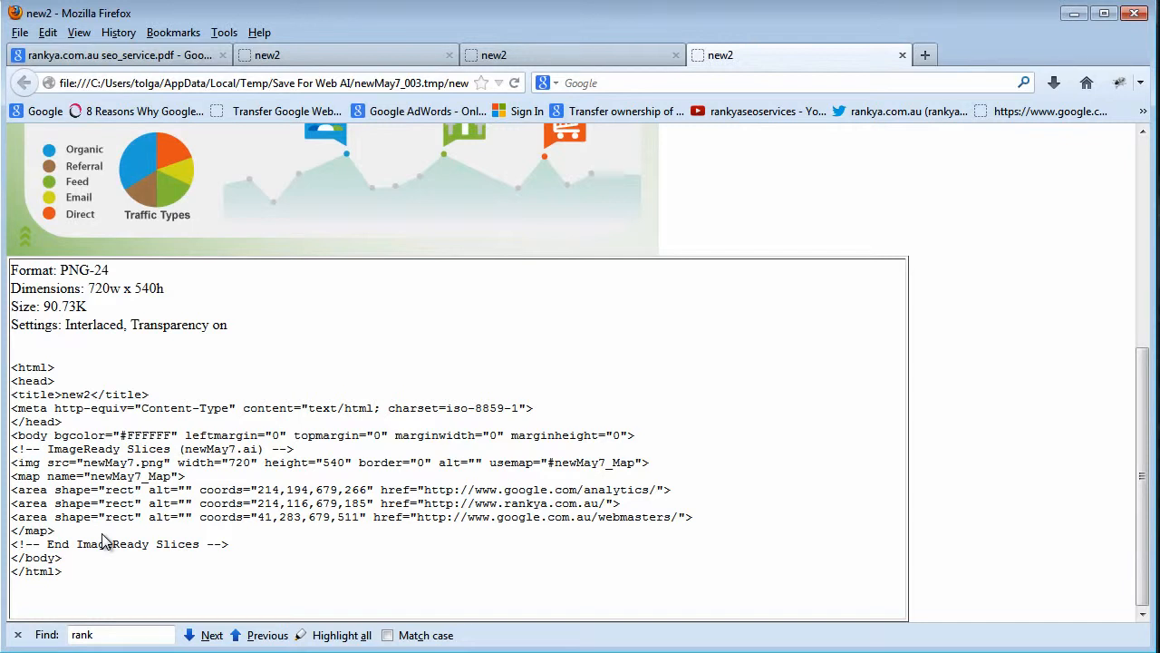
{"action": "mouse_move", "coordinate": [543, 498]}
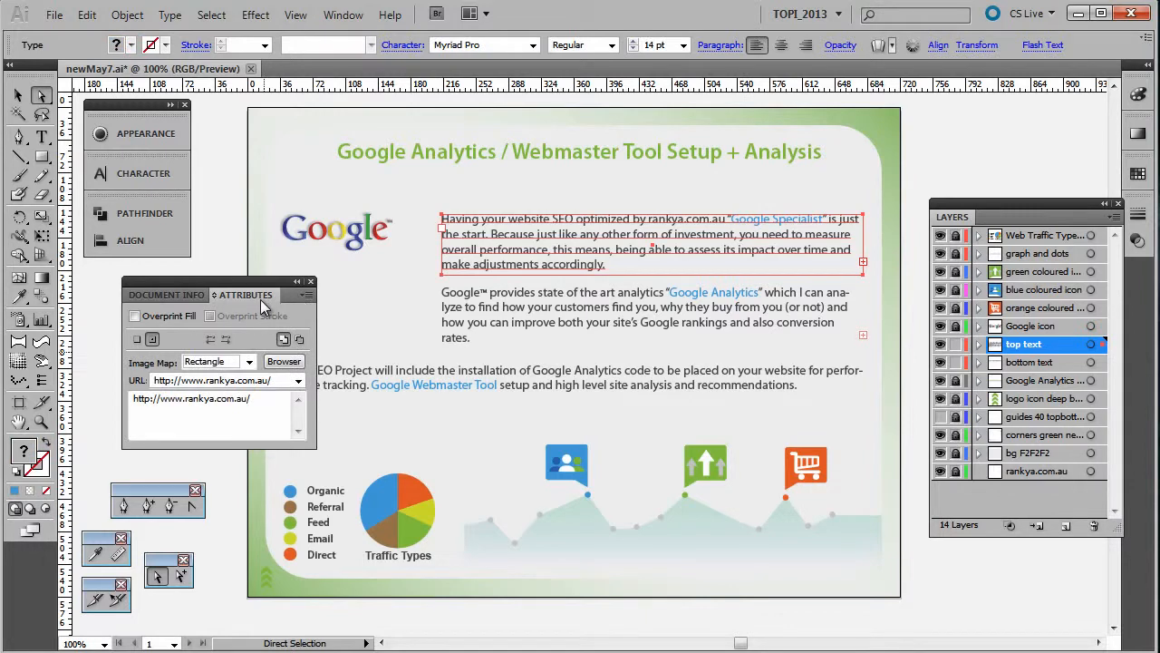
{"action": "left_click", "coordinate": [226, 380]}
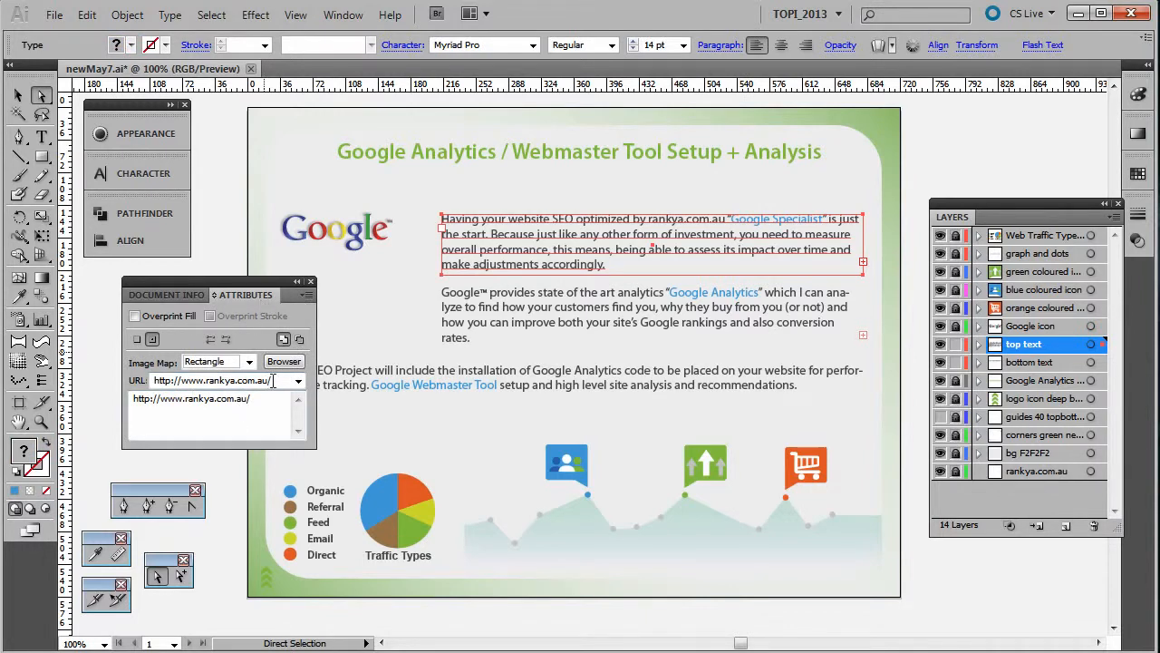
{"action": "left_click", "coordinate": [53, 14]}
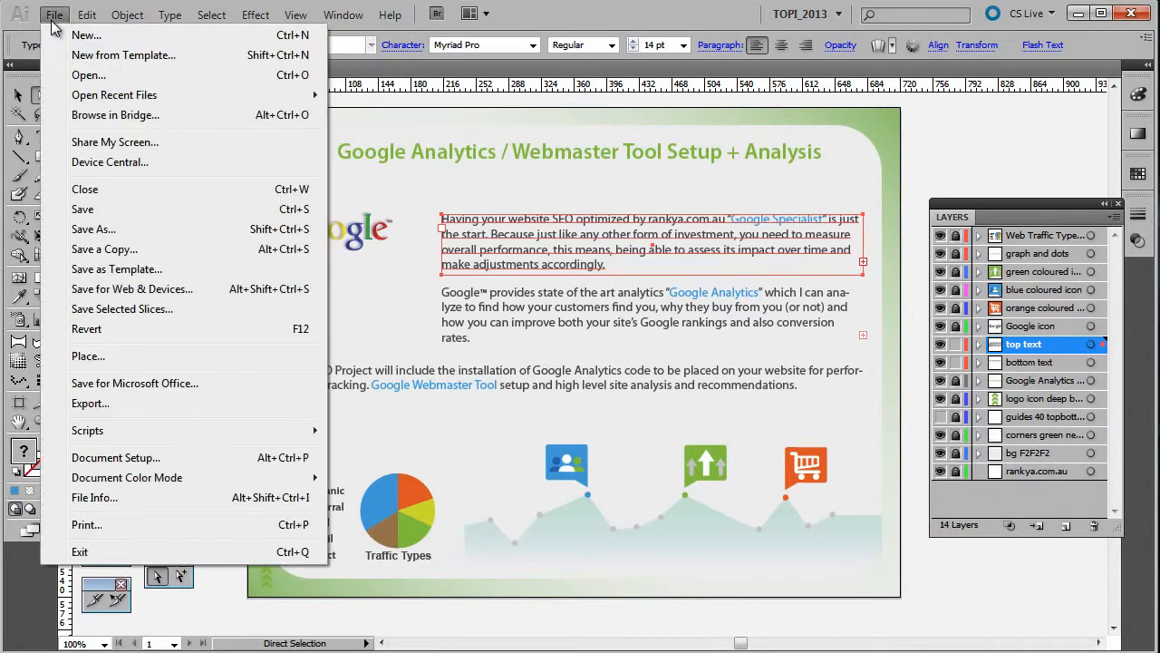
{"action": "mouse_move", "coordinate": [93, 229]}
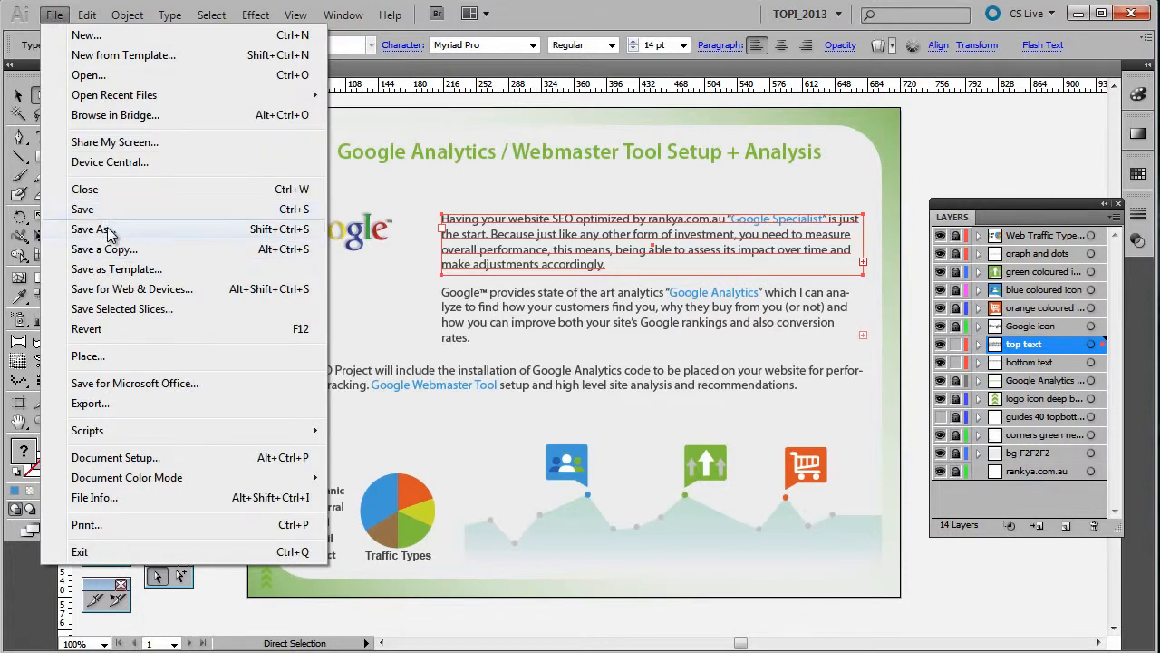
{"action": "left_click", "coordinate": [92, 229]}
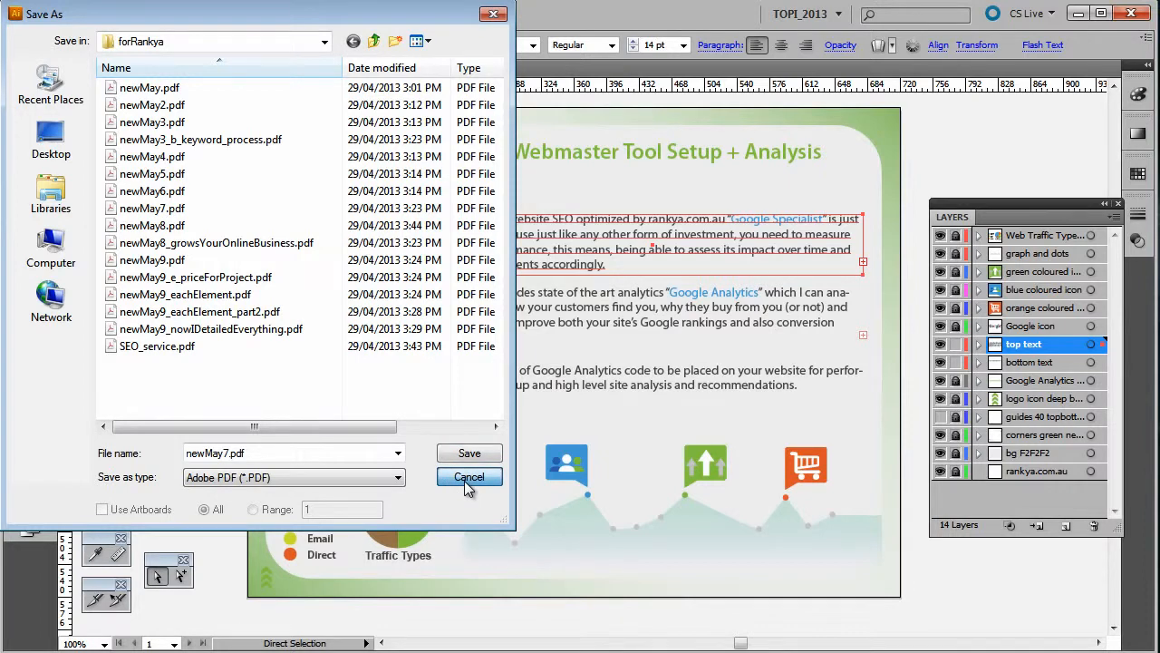
{"action": "left_click", "coordinate": [469, 477]}
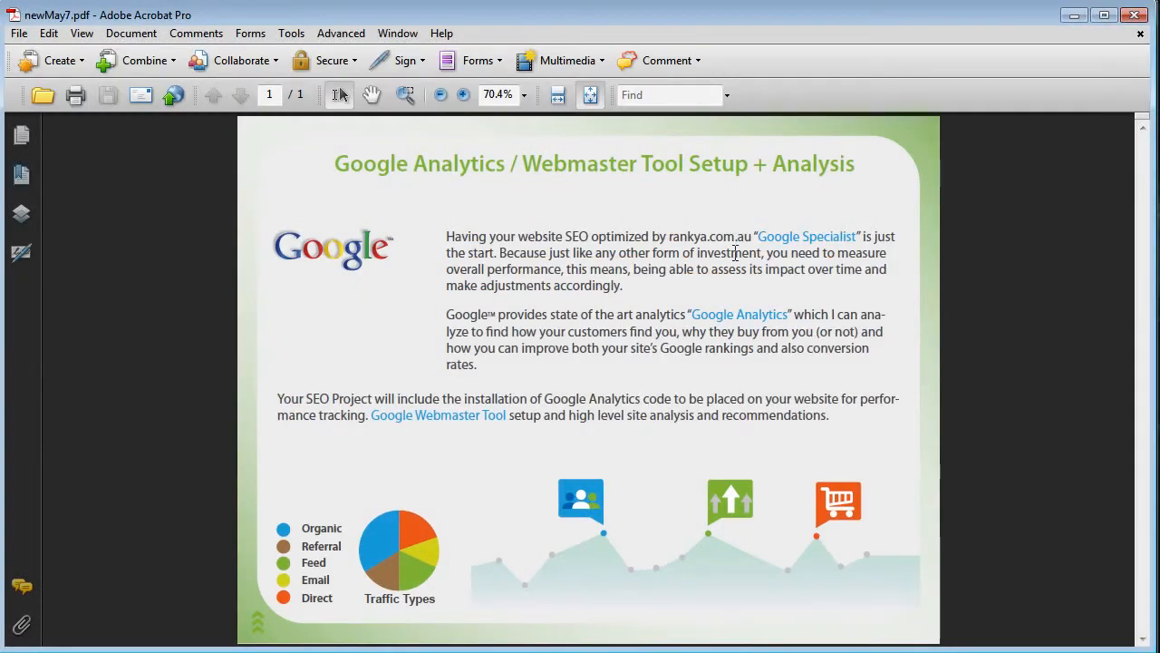
Select 'Google Specialist' in the first paragraph and open its context menu showing Create Link.
{"action": "double_click", "coordinate": [806, 236]}
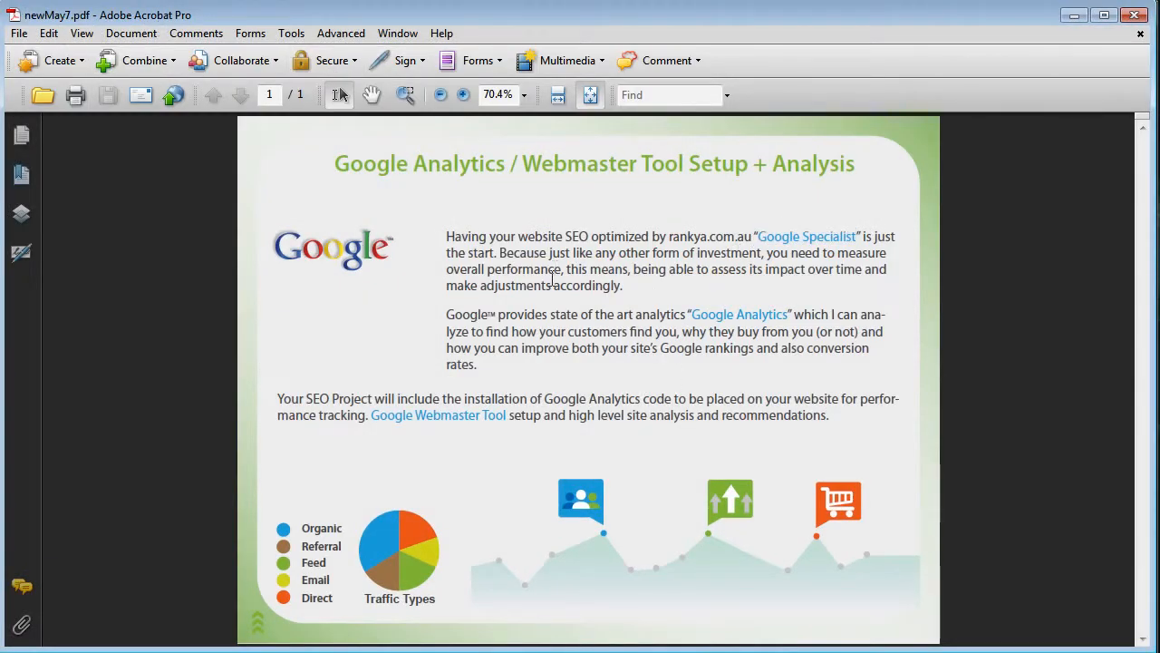
{"action": "double_click", "coordinate": [805, 236]}
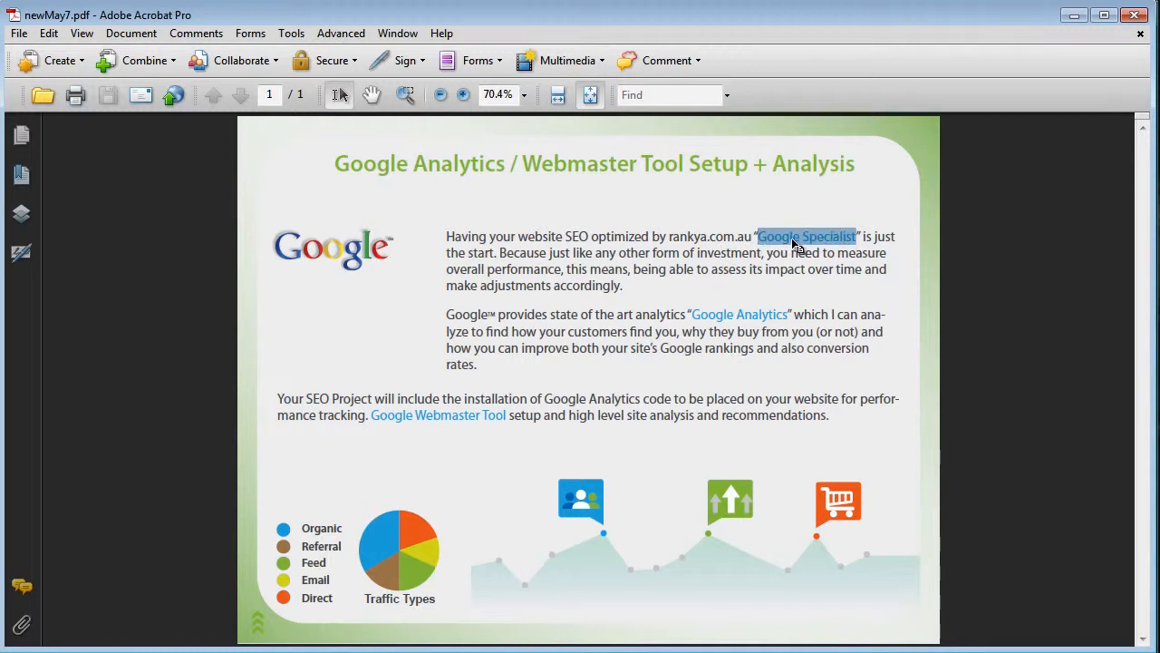
{"action": "right_click", "coordinate": [806, 236]}
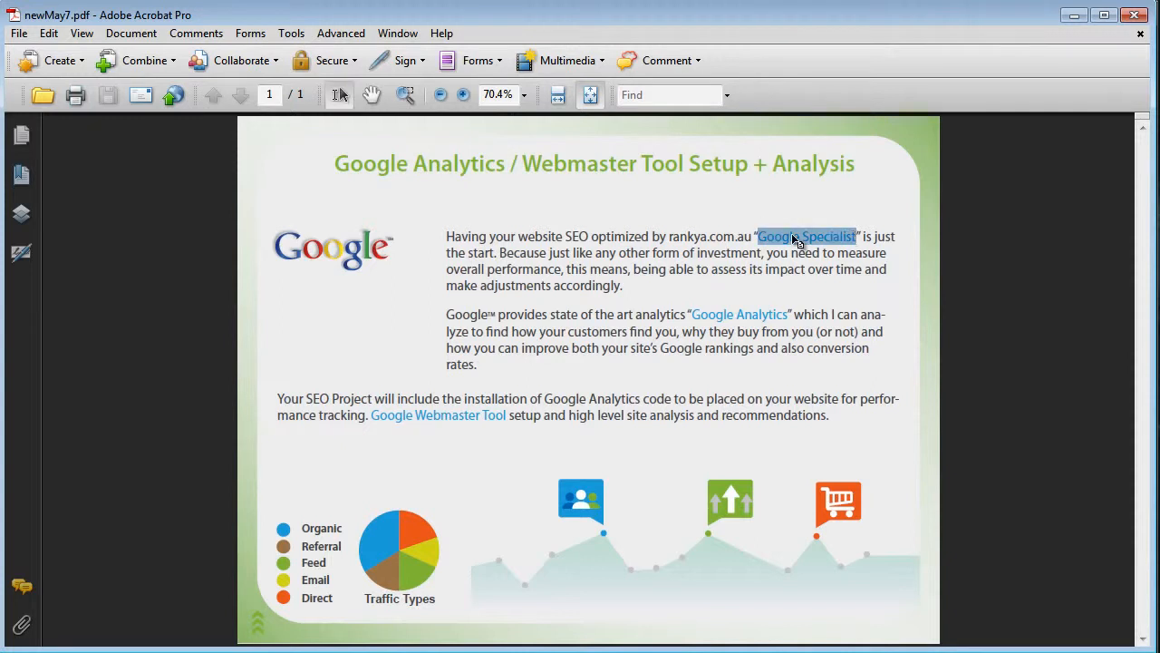
{"action": "right_click", "coordinate": [805, 237]}
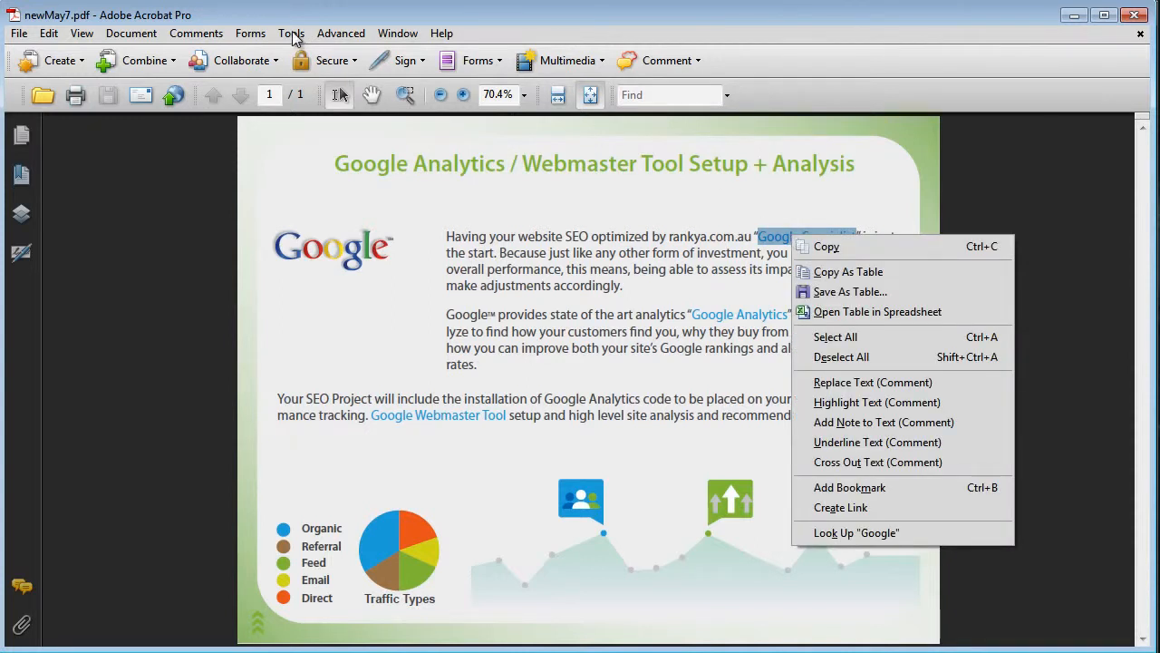
{"action": "mouse_move", "coordinate": [304, 33]}
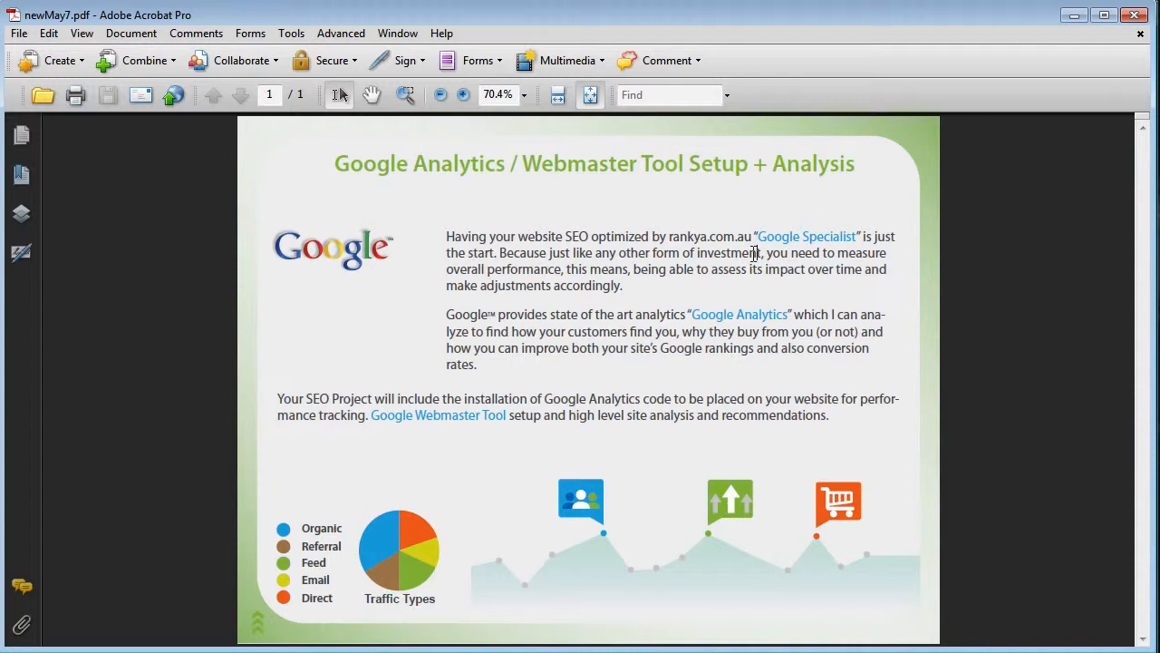
{"action": "double_click", "coordinate": [806, 237]}
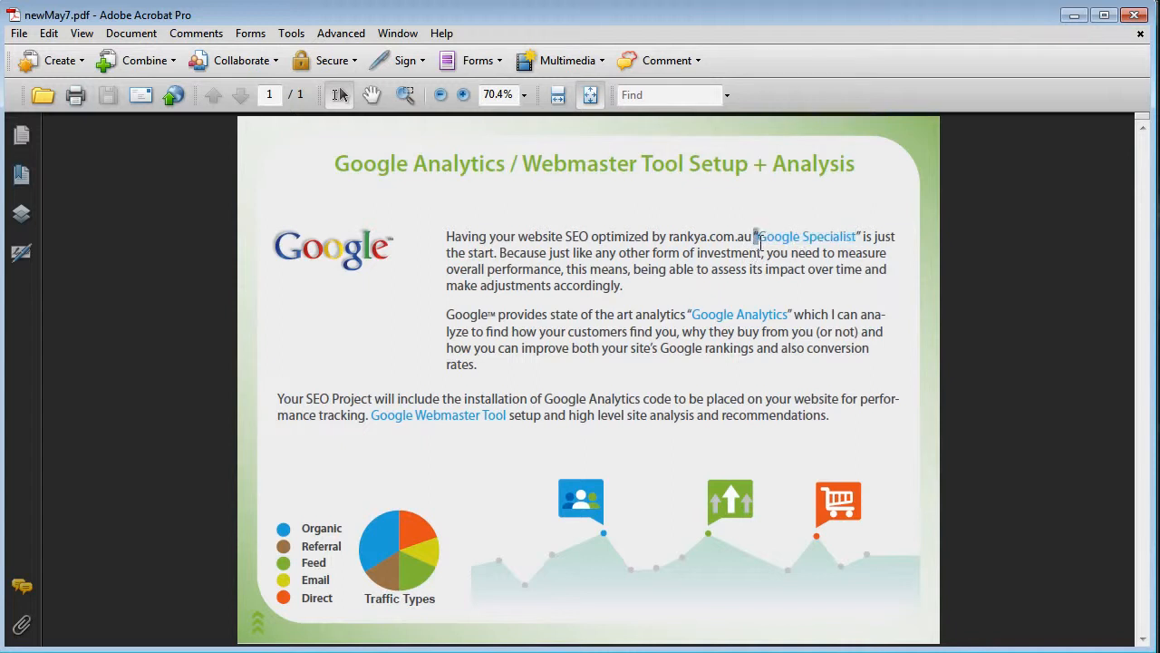
{"action": "double_click", "coordinate": [806, 237]}
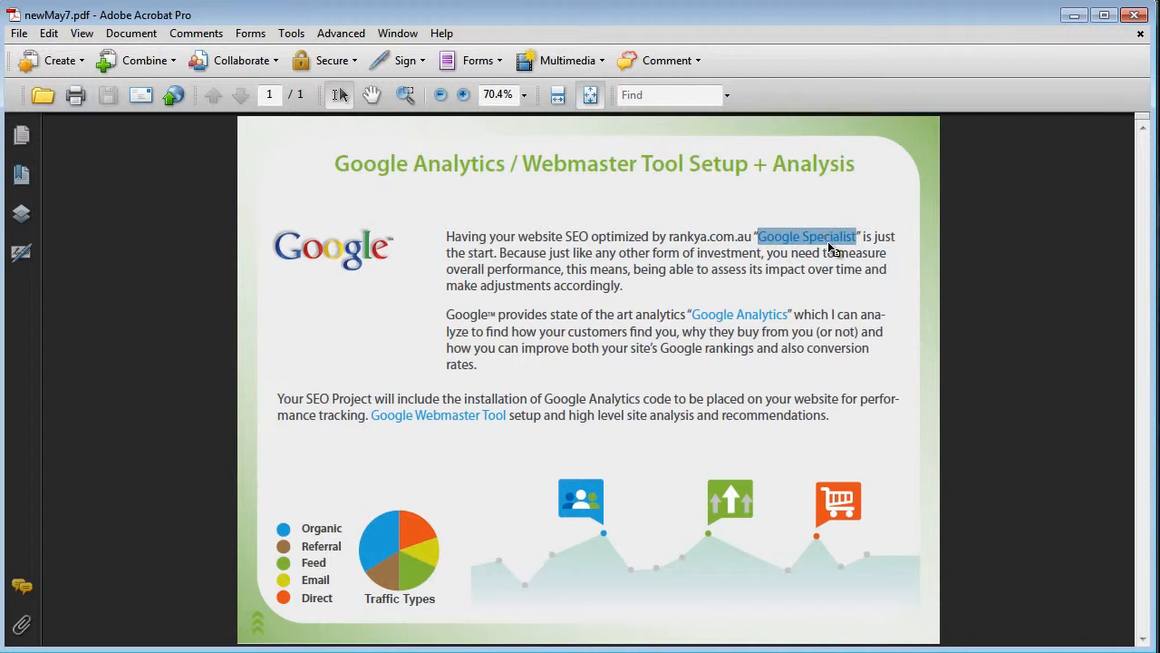
{"action": "right_click", "coordinate": [807, 237]}
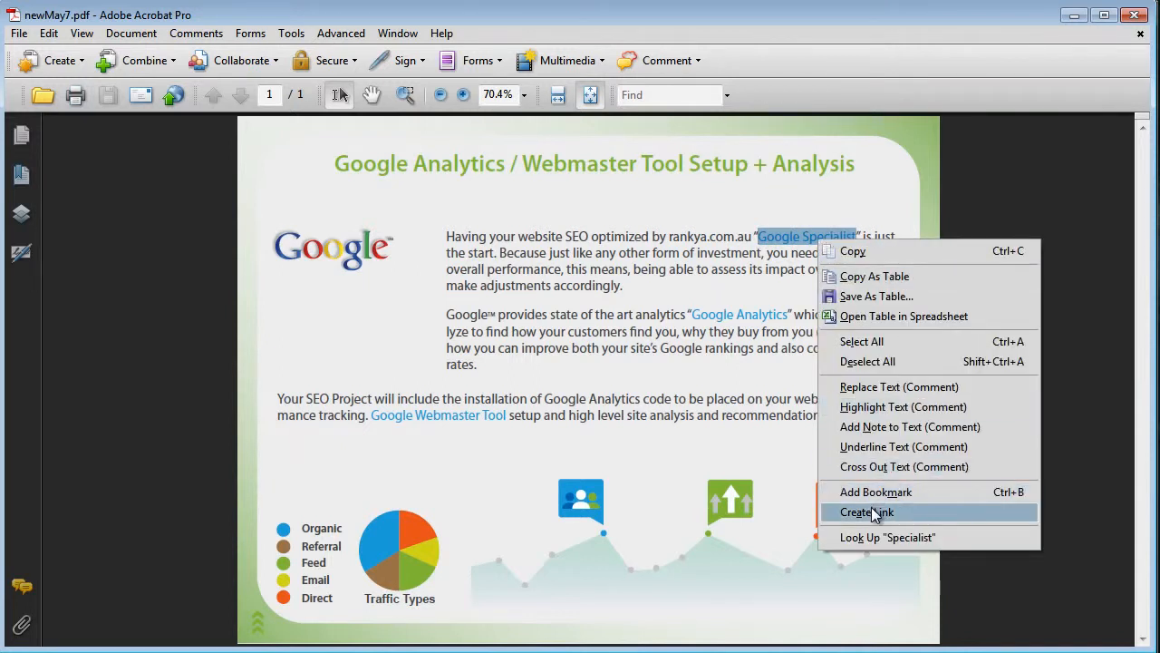
Create an invisible link on 'Google Specialist' that opens an http web address.
{"action": "left_click", "coordinate": [867, 512]}
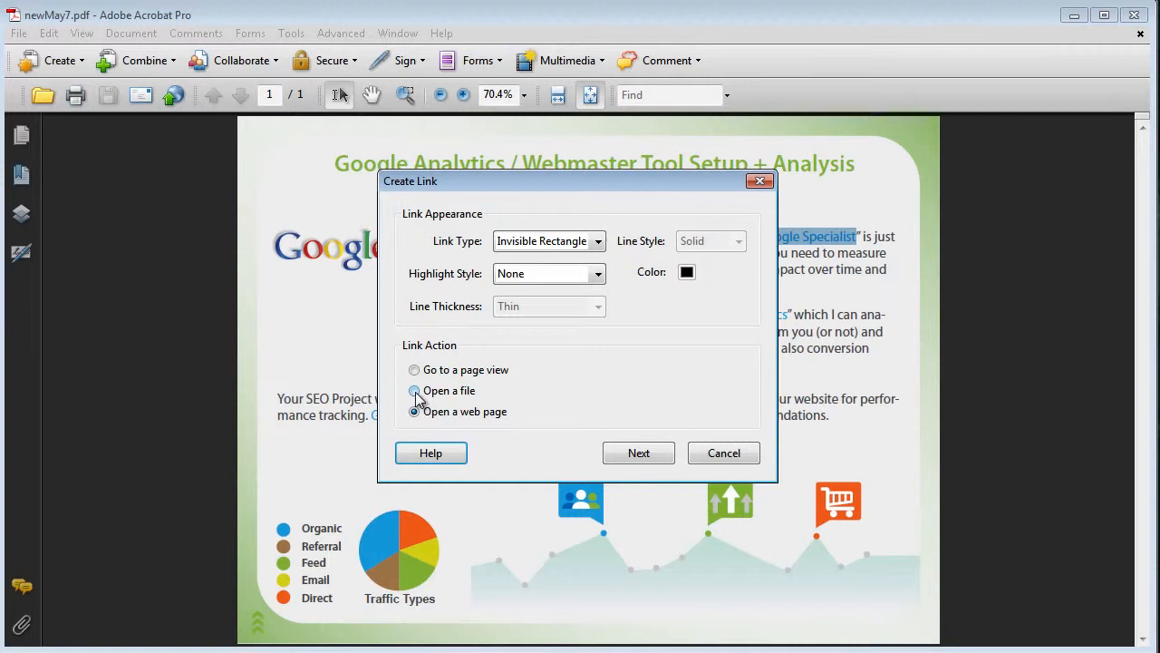
{"action": "left_click", "coordinate": [414, 389]}
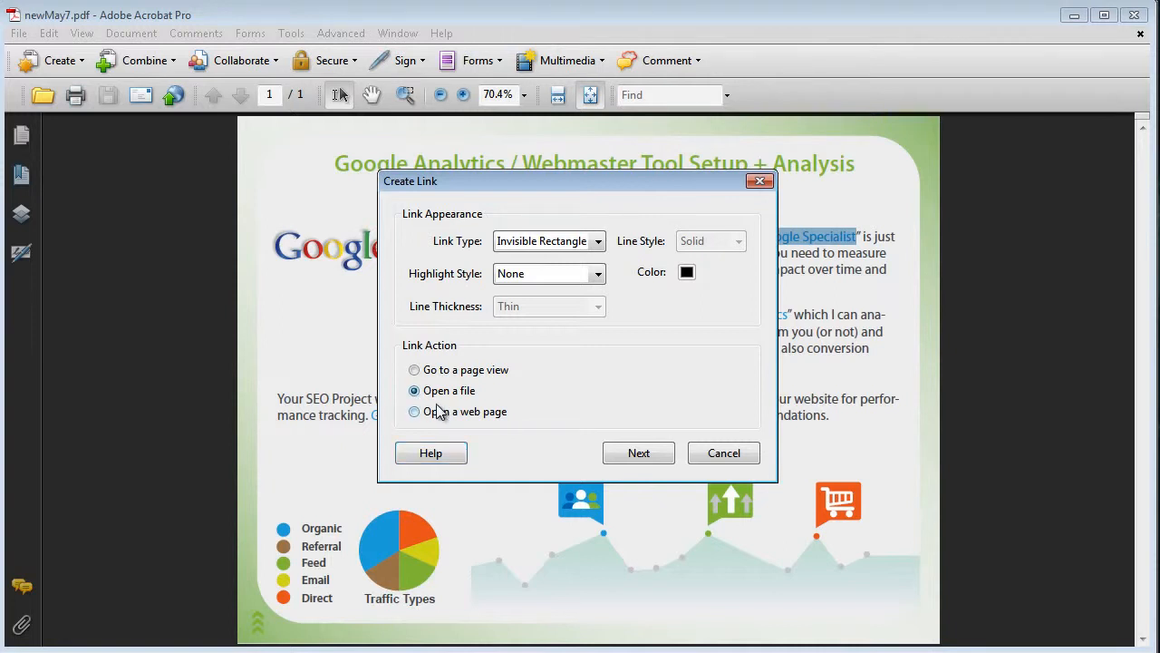
{"action": "mouse_move", "coordinate": [413, 428]}
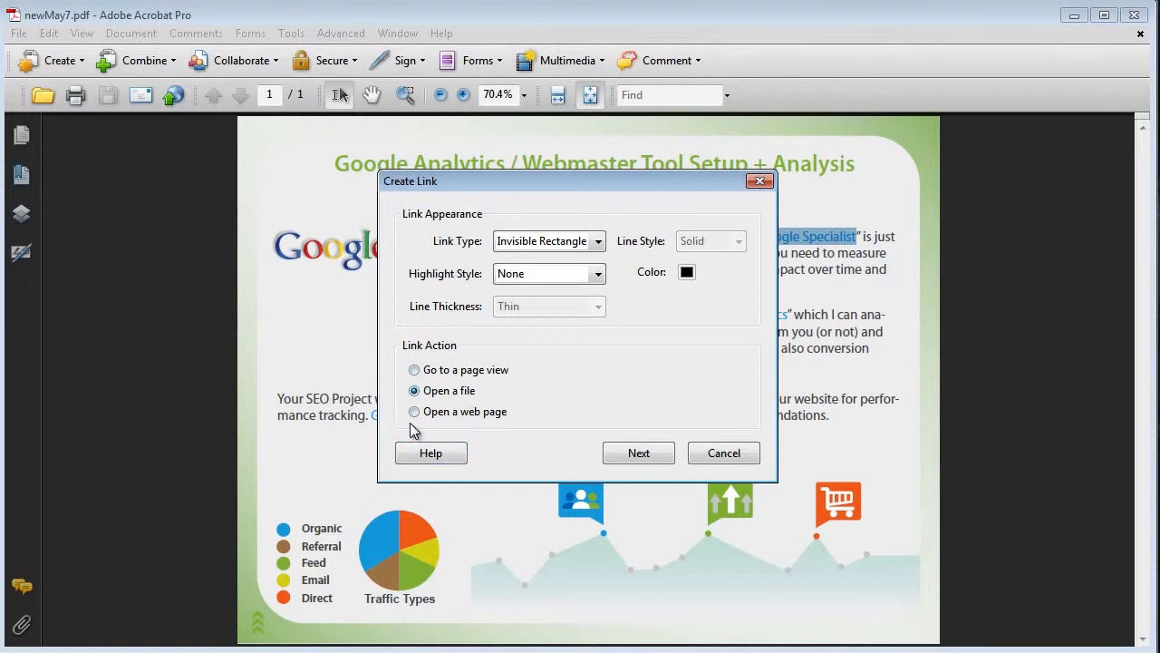
{"action": "left_click", "coordinate": [414, 412]}
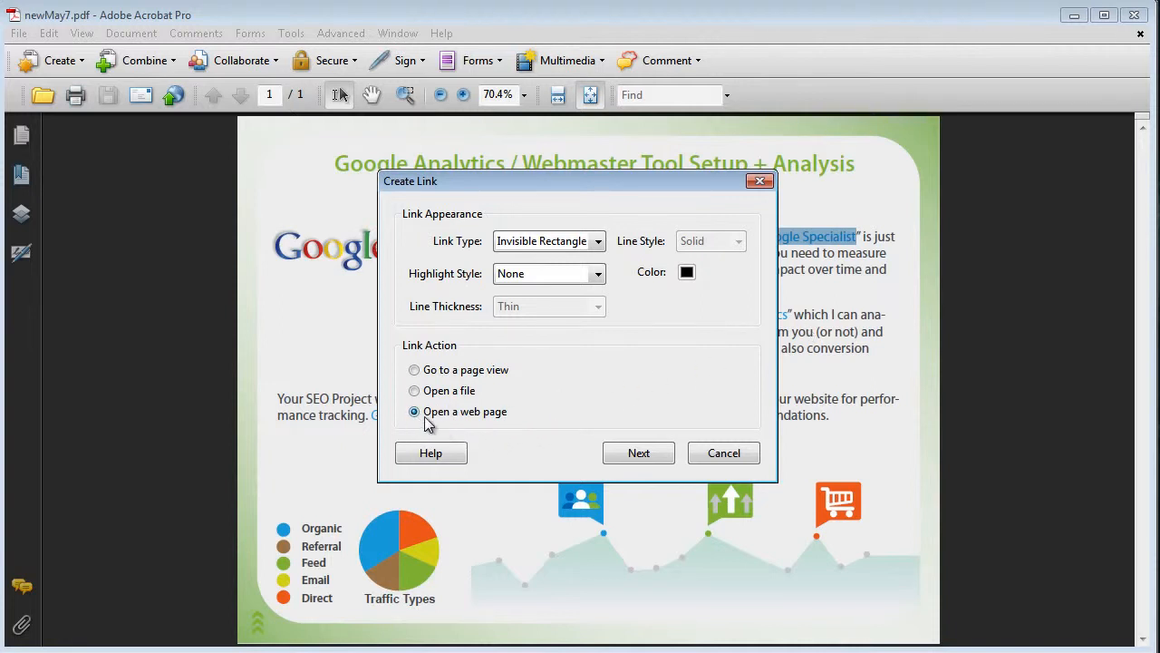
{"action": "mouse_move", "coordinate": [465, 423]}
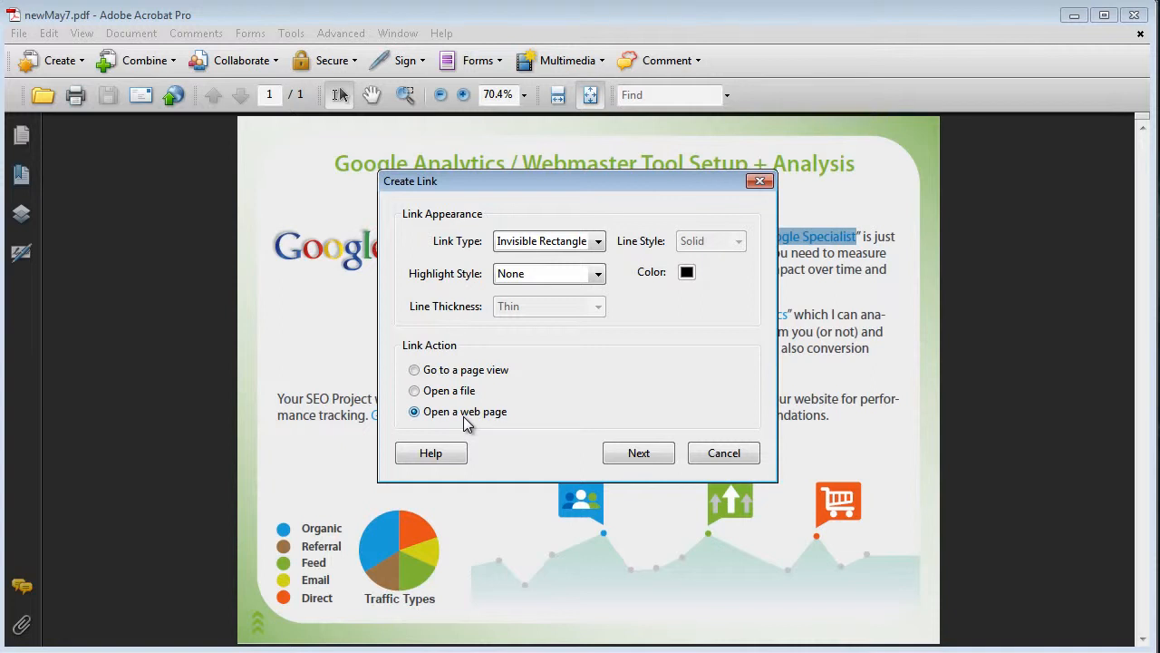
{"action": "left_click", "coordinate": [638, 452]}
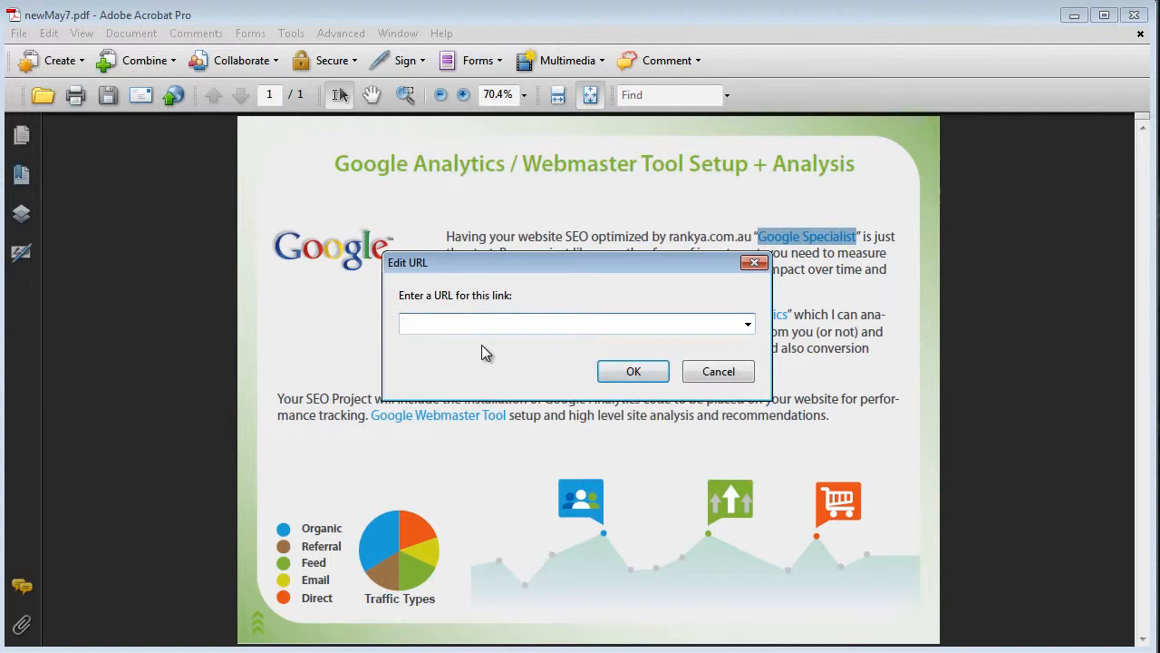
{"action": "type", "text": "http://www.yourownUrl."}
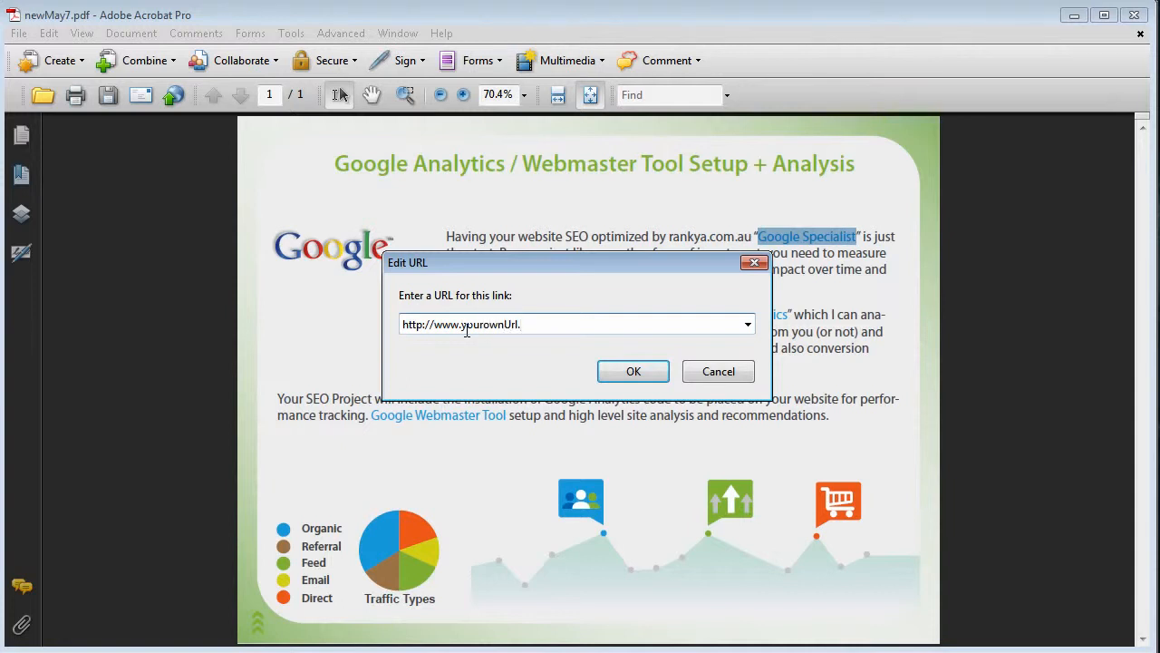
{"action": "left_click", "coordinate": [633, 371]}
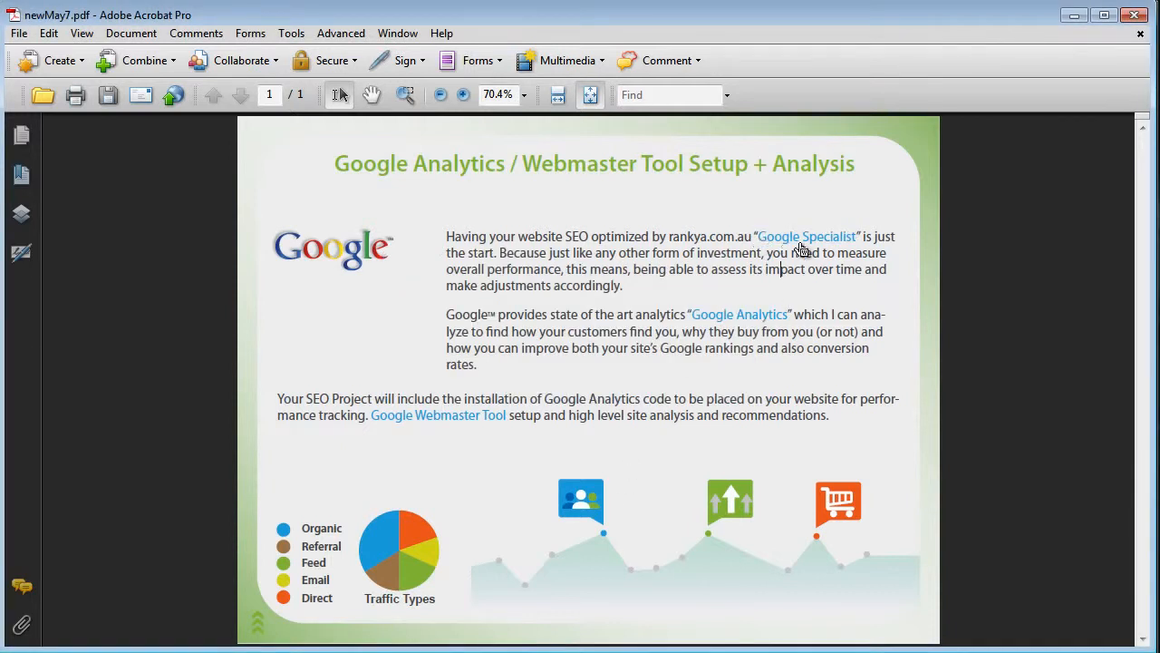
{"action": "mouse_move", "coordinate": [803, 243]}
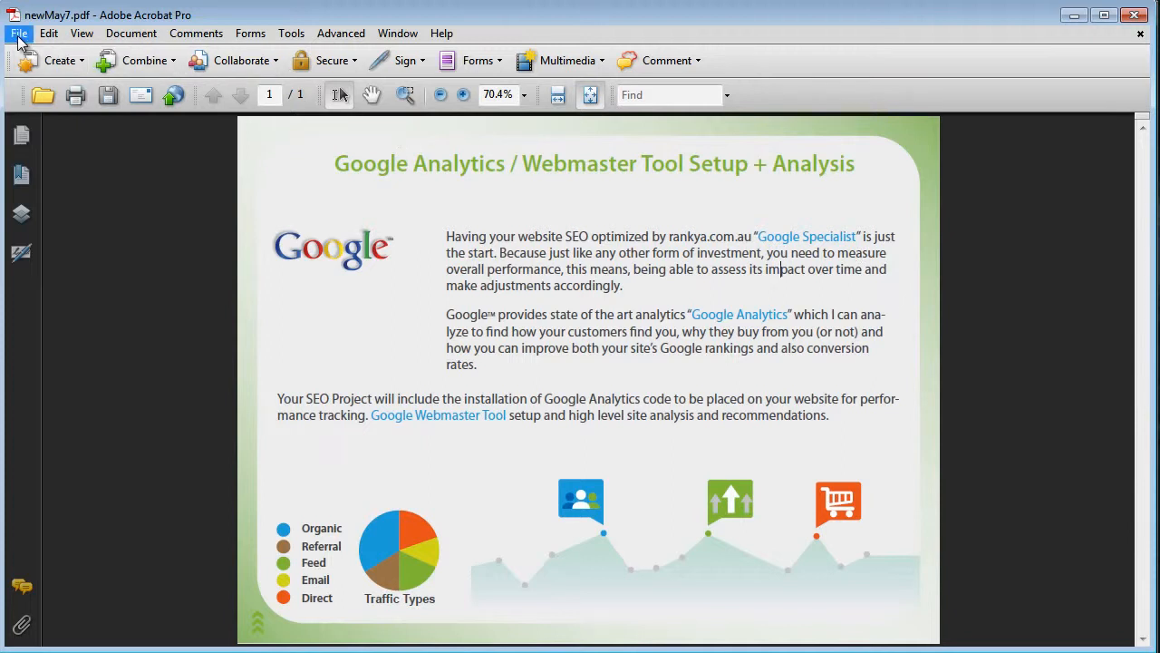
{"action": "left_click", "coordinate": [18, 34]}
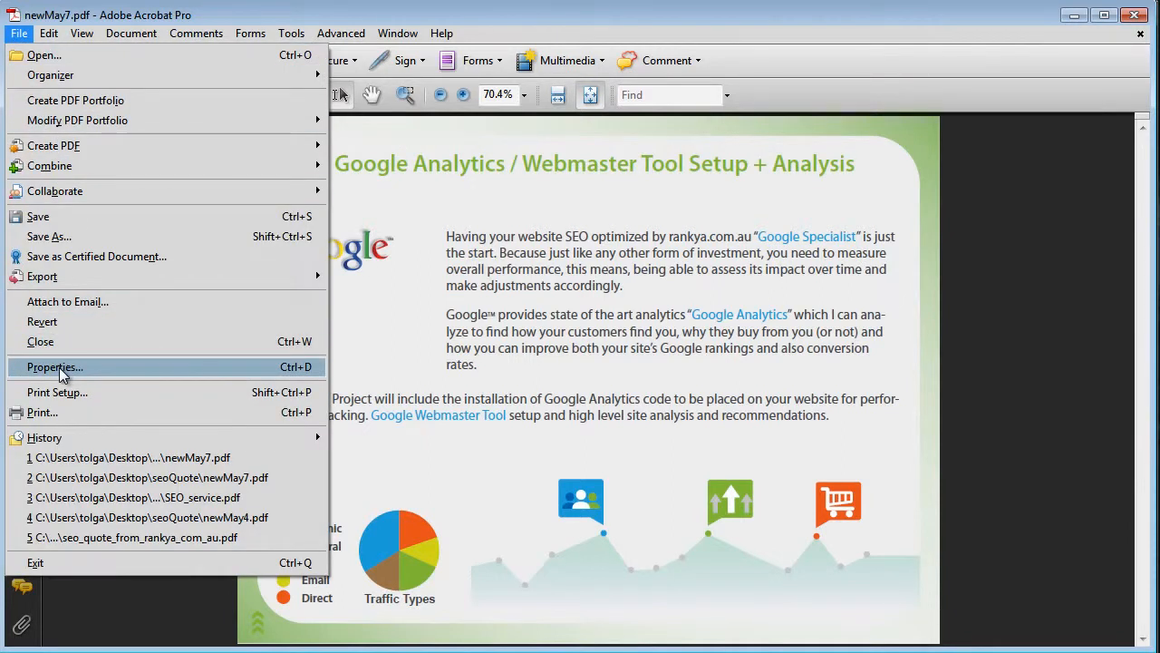
Check newMay7.pdf's mostly blank Document Properties, then open SEO_service.pdf's properties.
{"action": "left_click", "coordinate": [54, 366]}
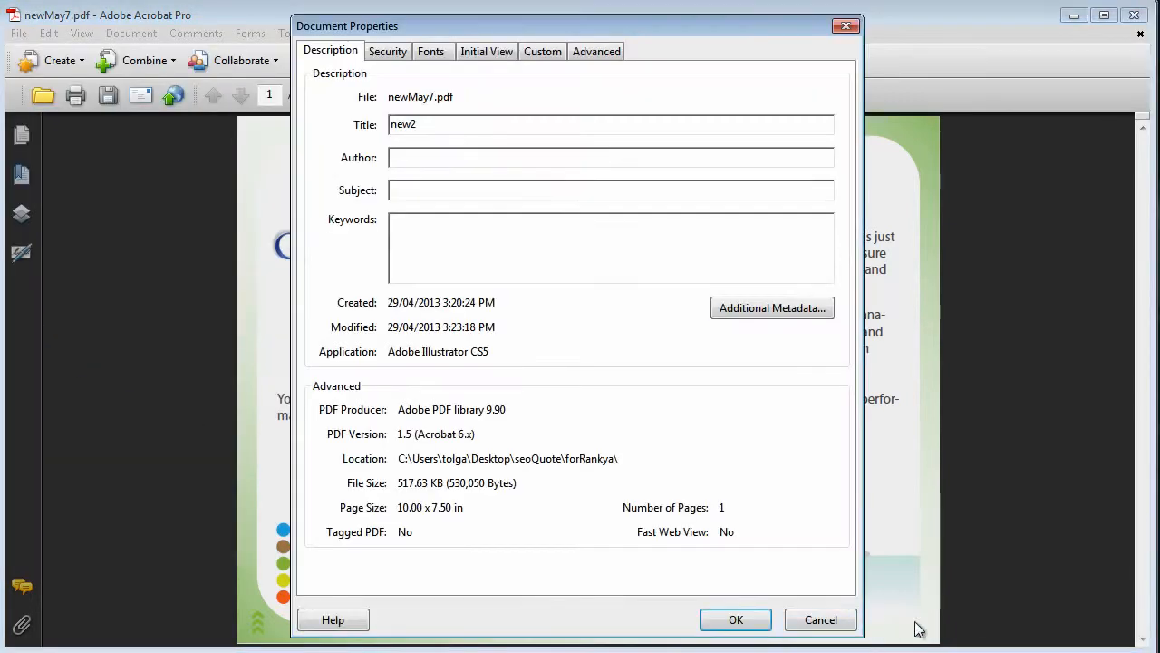
{"action": "mouse_move", "coordinate": [589, 535]}
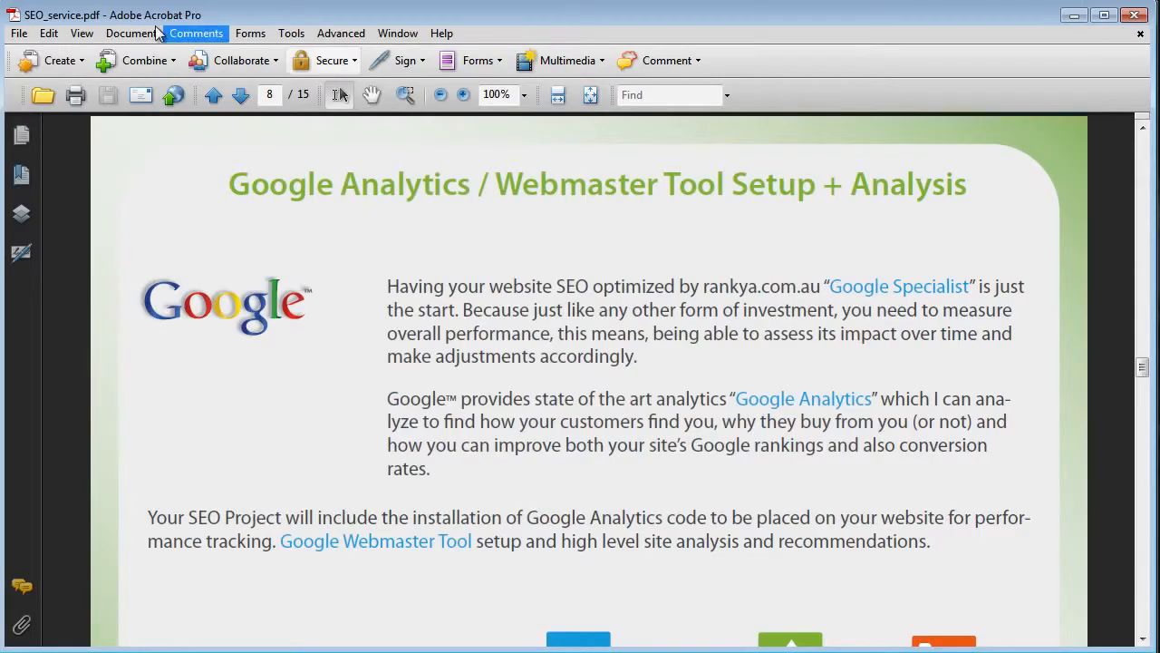
{"action": "mouse_move", "coordinate": [873, 297]}
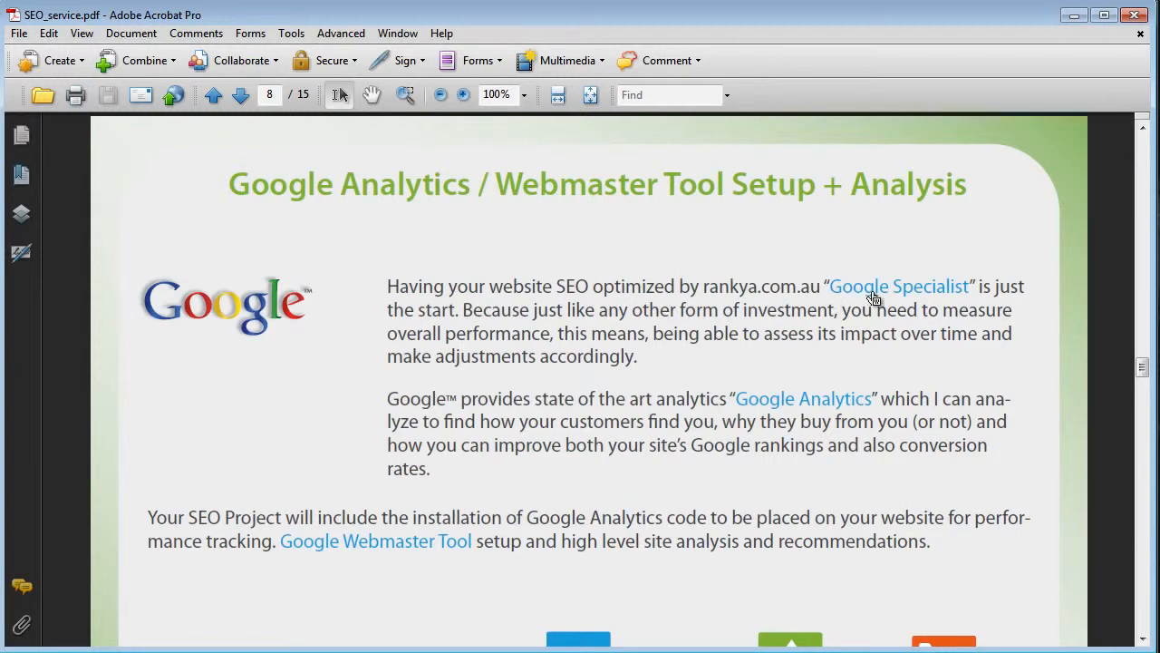
{"action": "mouse_move", "coordinate": [804, 399]}
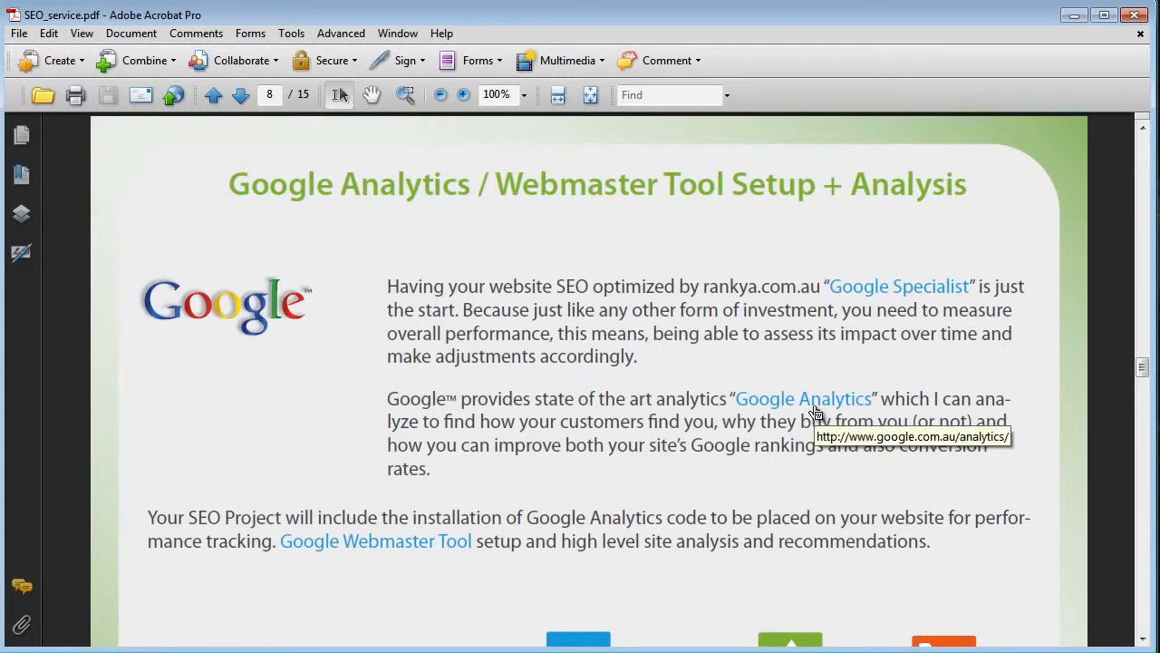
{"action": "mouse_move", "coordinate": [761, 426]}
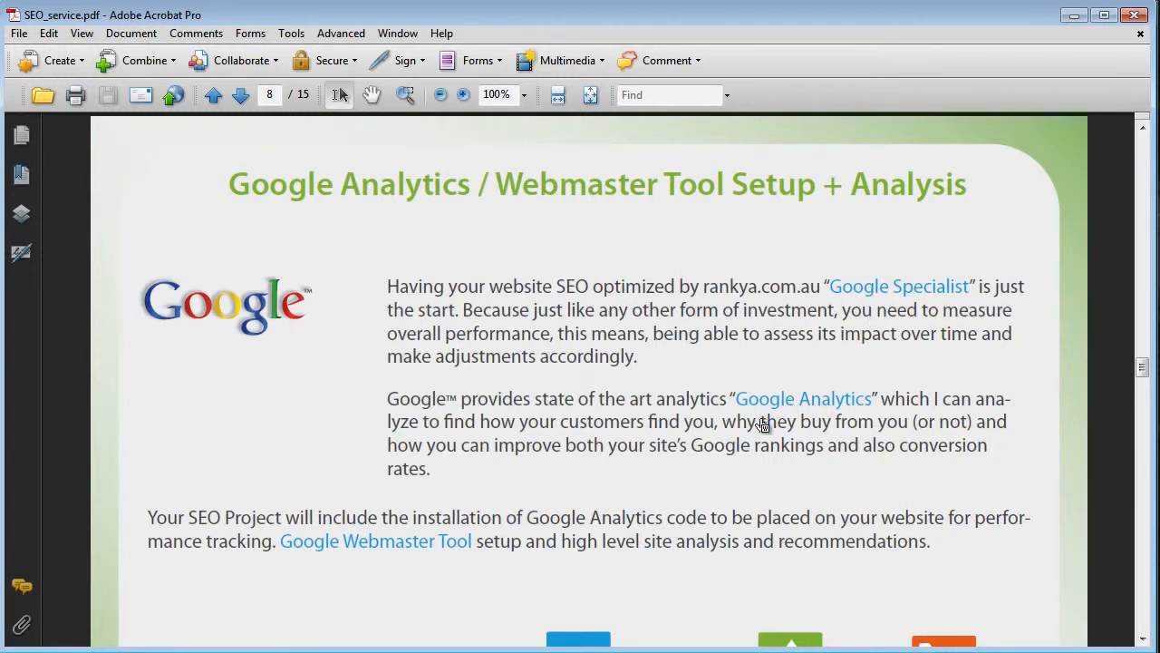
{"action": "left_click", "coordinate": [18, 32]}
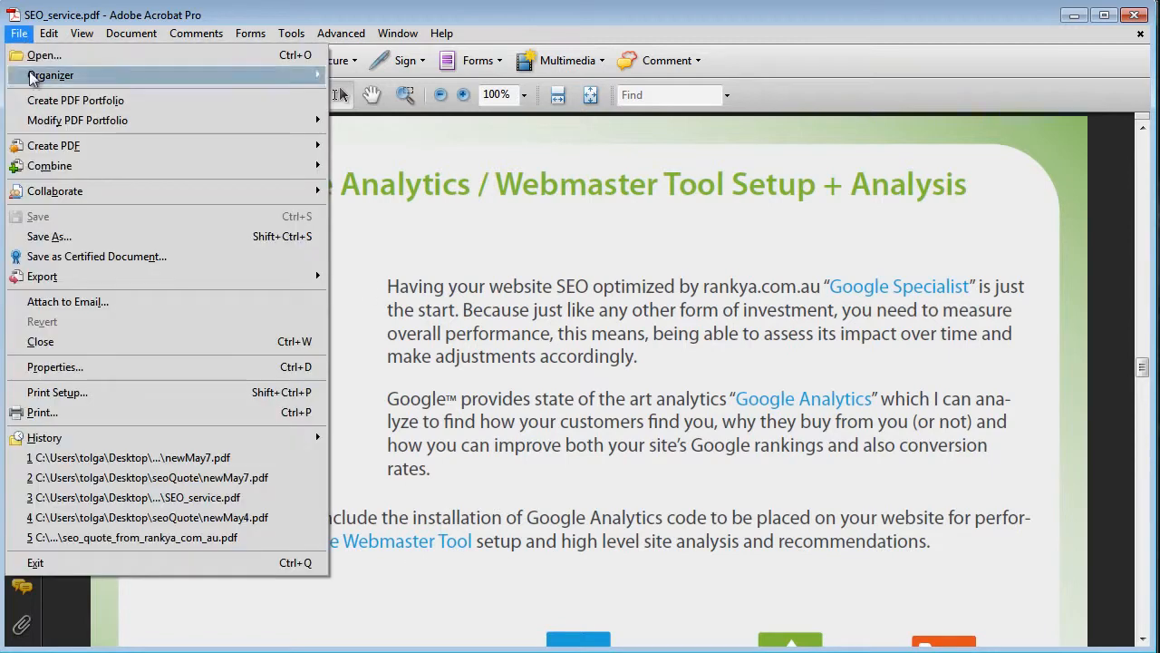
{"action": "left_click", "coordinate": [54, 366]}
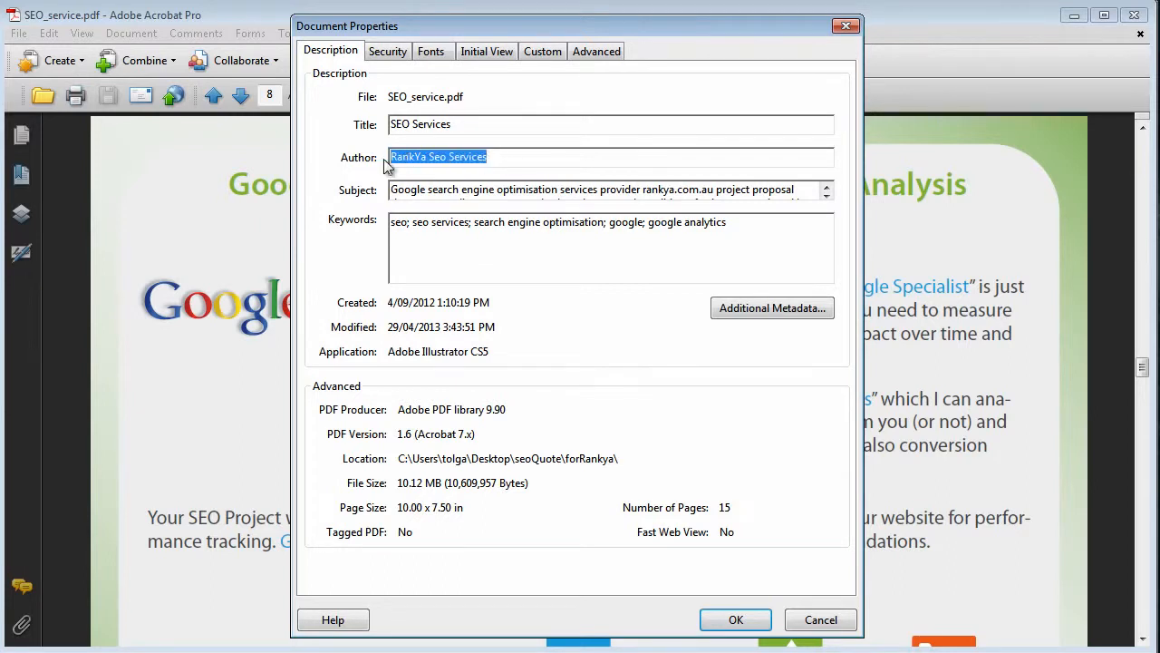
Inspect SEO_service.pdf's author and subject description, then cancel Document Properties unchanged.
{"action": "left_click", "coordinate": [514, 157]}
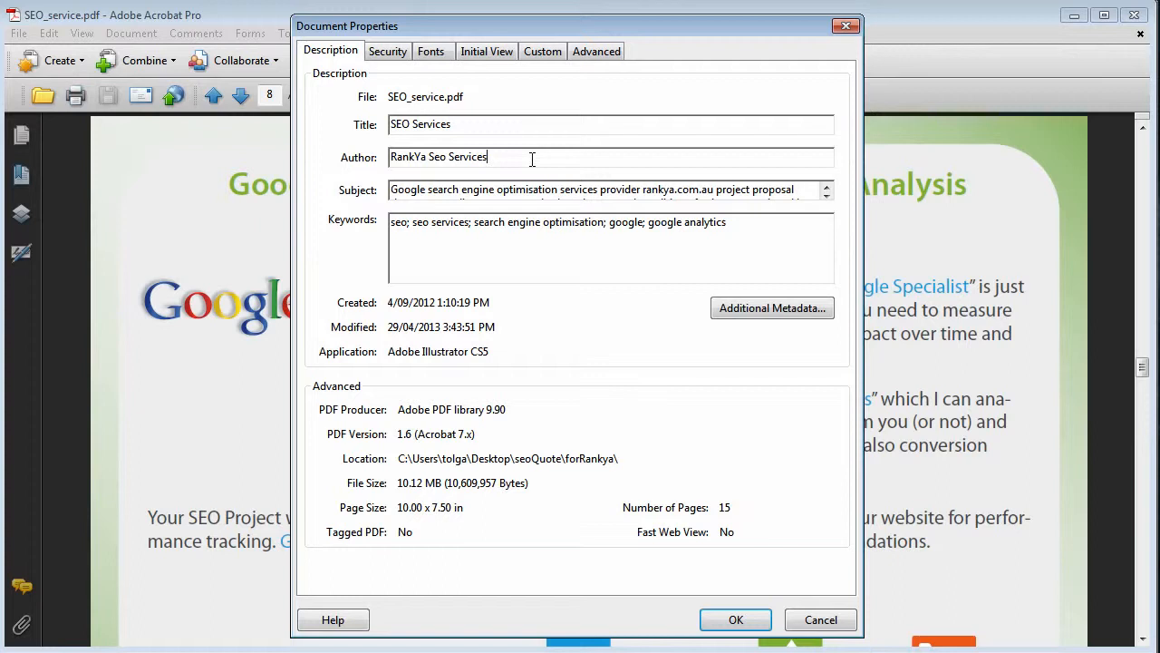
{"action": "mouse_move", "coordinate": [444, 189]}
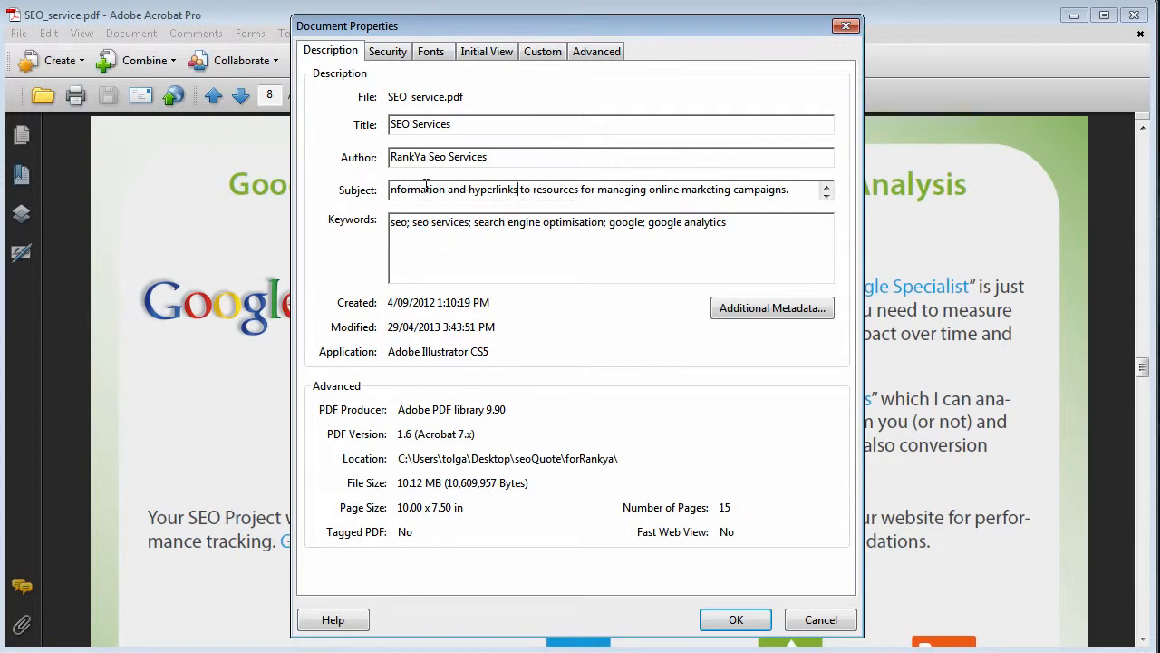
{"action": "triple_click", "coordinate": [557, 222]}
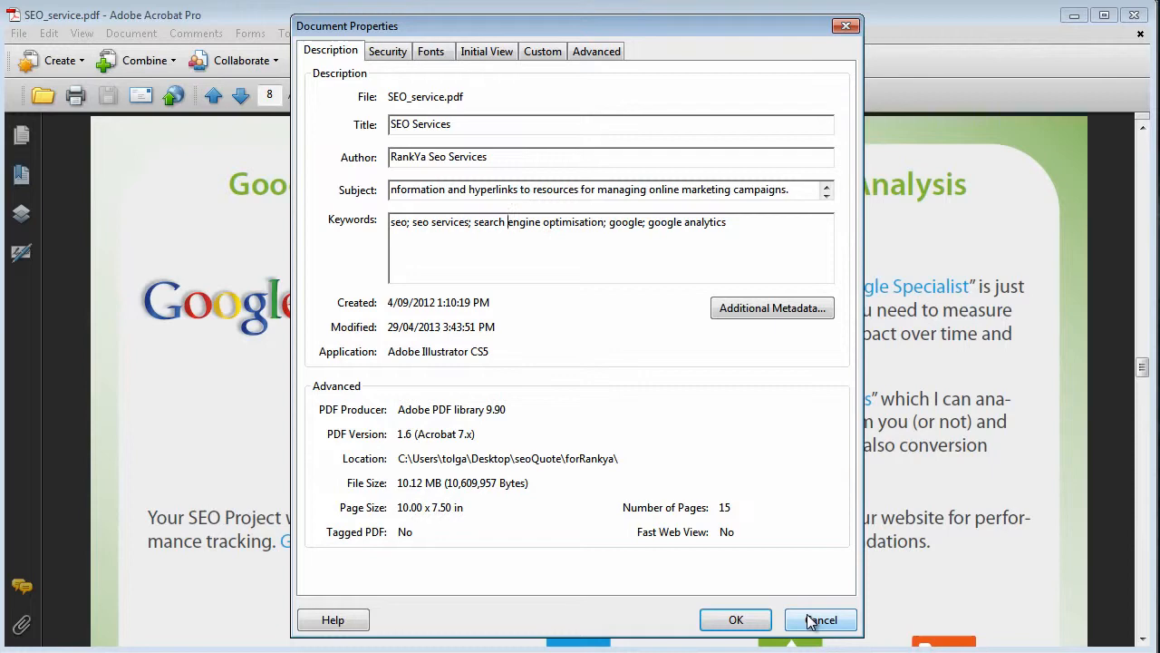
{"action": "left_click", "coordinate": [820, 619]}
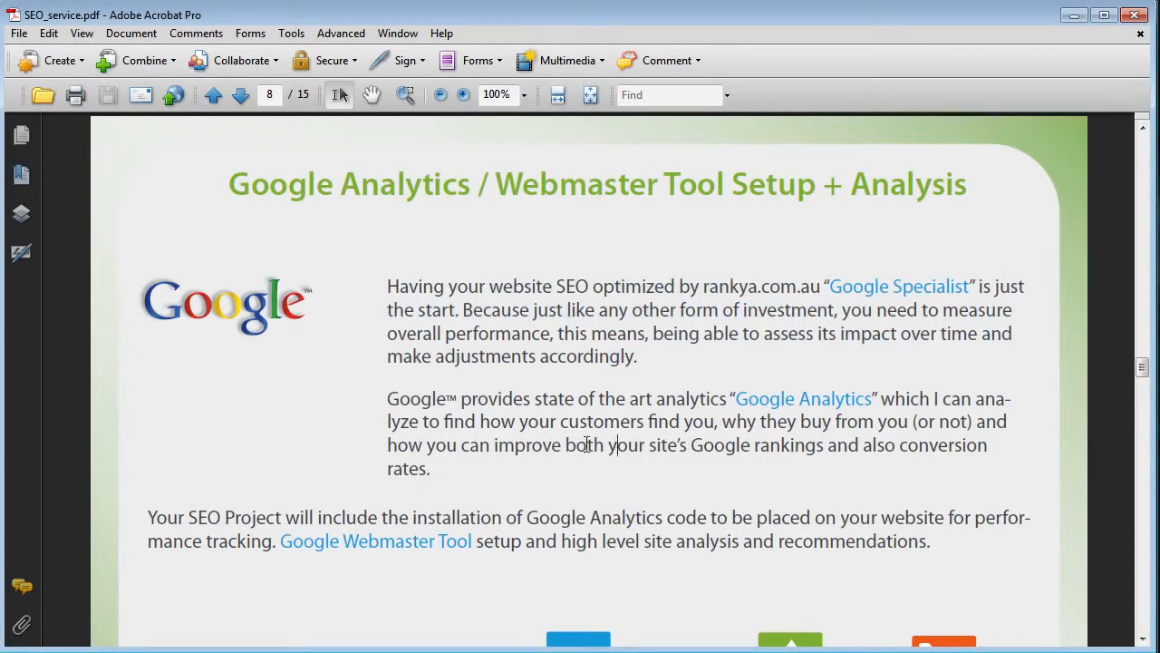
{"action": "left_click", "coordinate": [18, 33]}
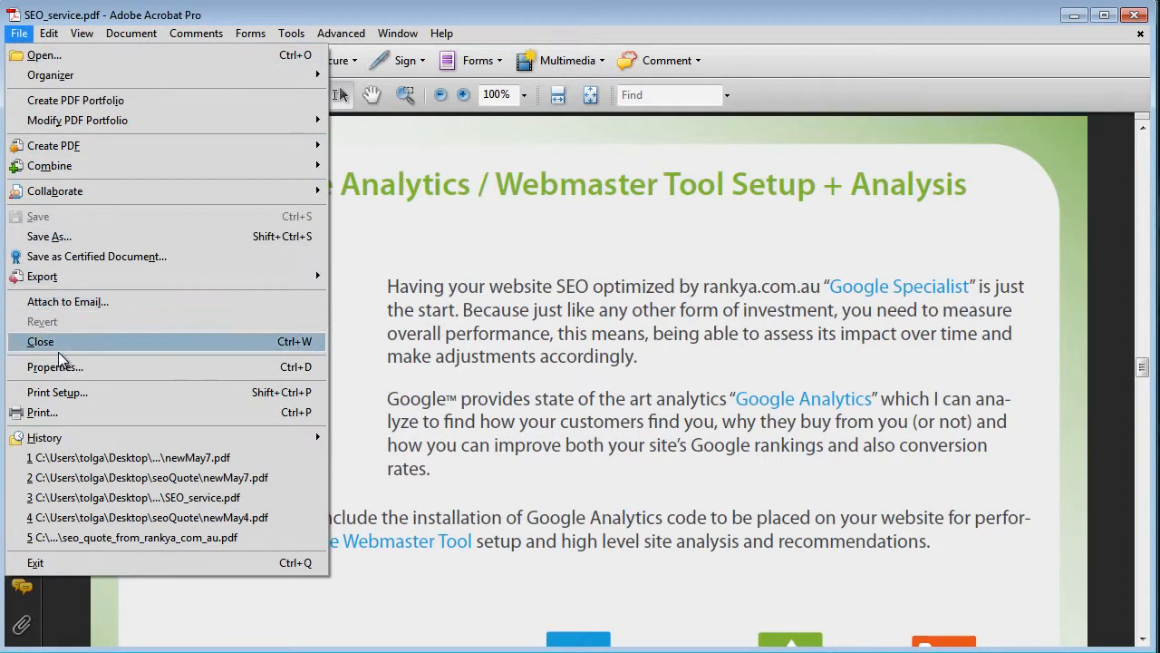
Inspect SEO_service.pdf's Additional Metadata: author title, copyright notice and copyright URL.
{"action": "left_click", "coordinate": [54, 367]}
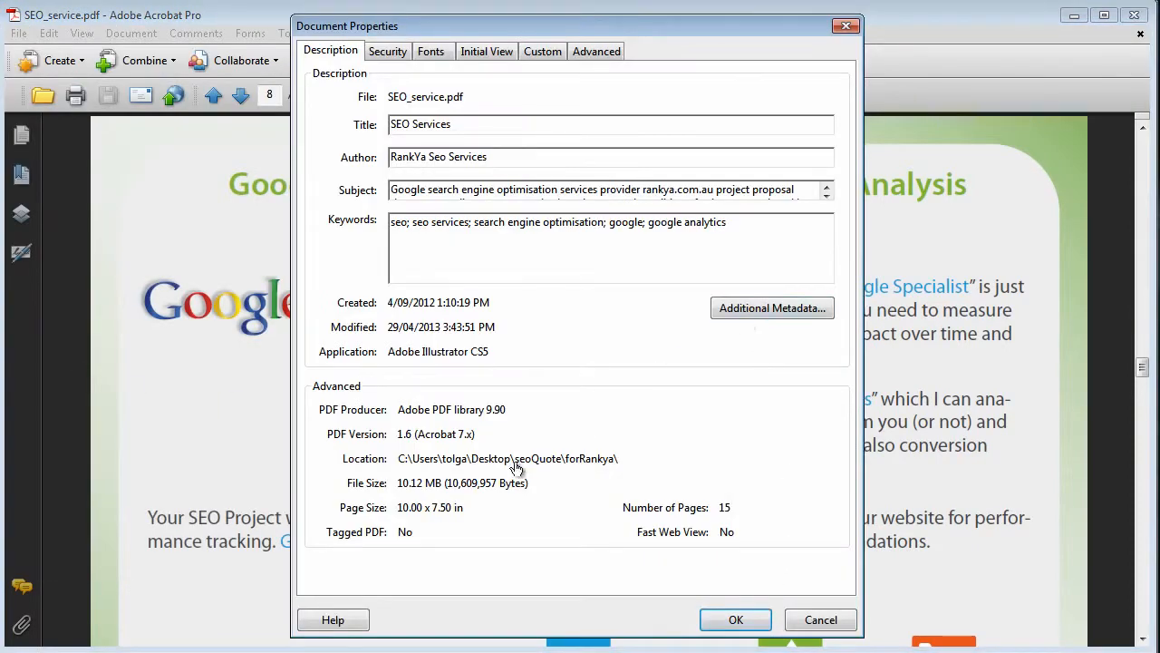
{"action": "left_click", "coordinate": [772, 307]}
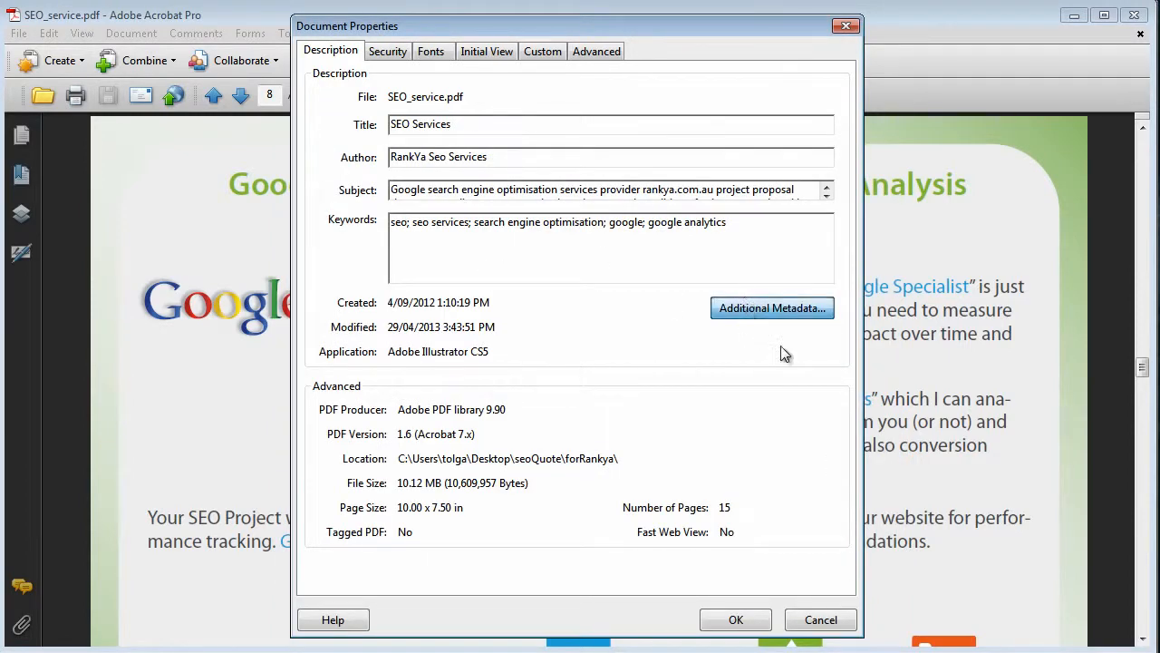
{"action": "left_click", "coordinate": [771, 307]}
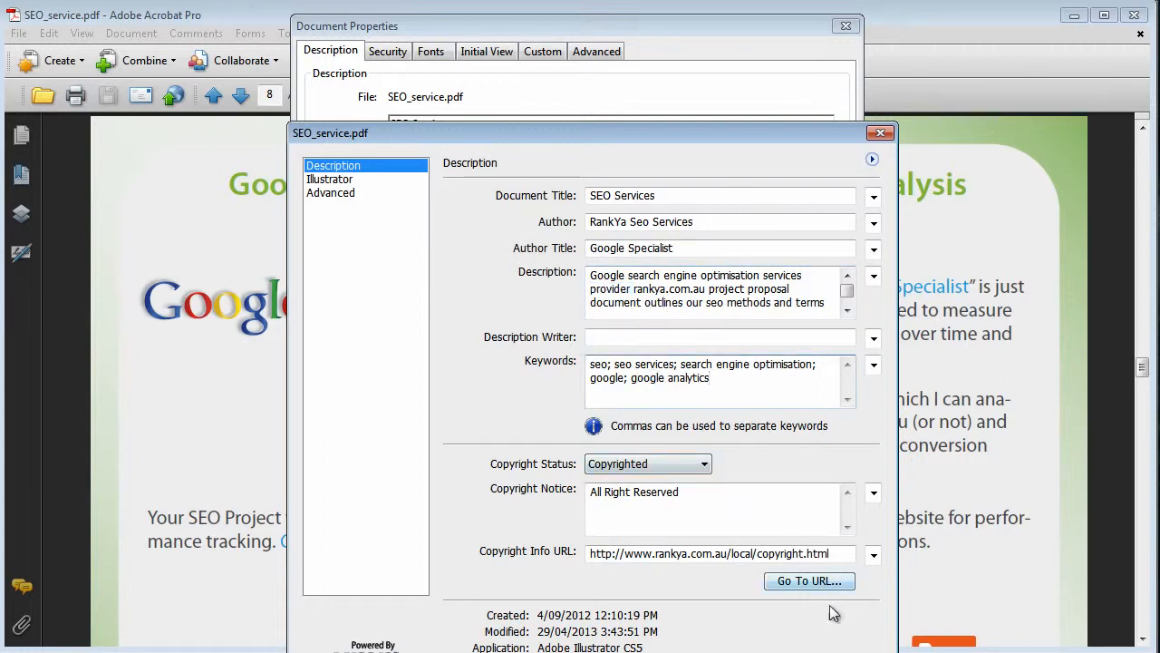
{"action": "left_click", "coordinate": [879, 133]}
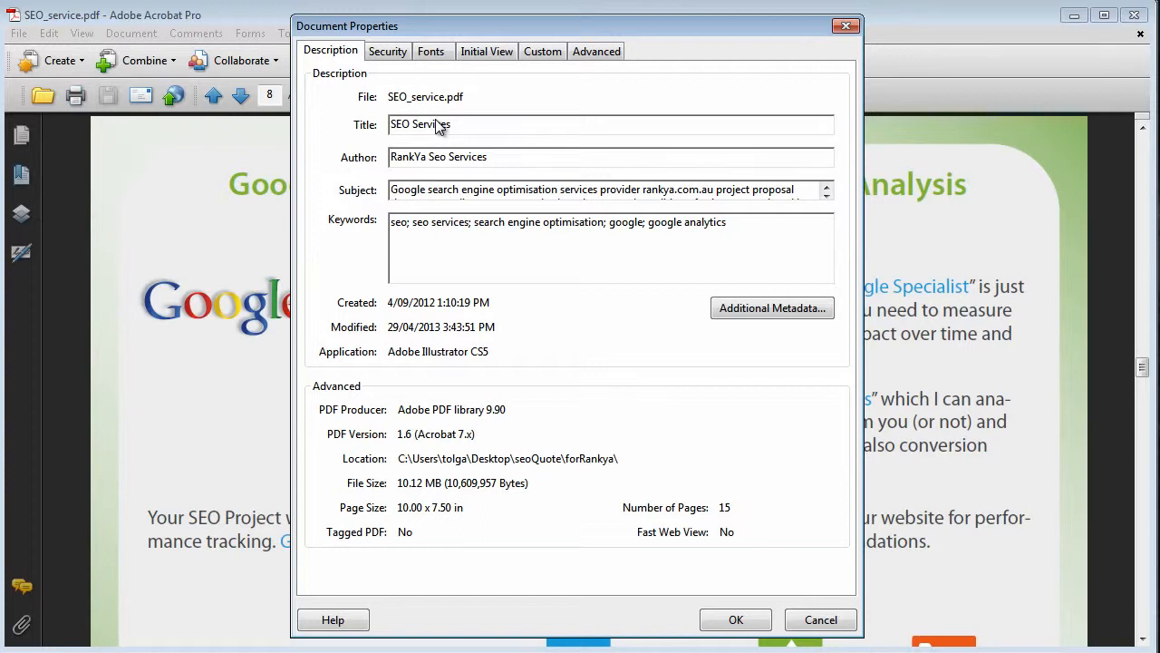
{"action": "mouse_move", "coordinate": [743, 492]}
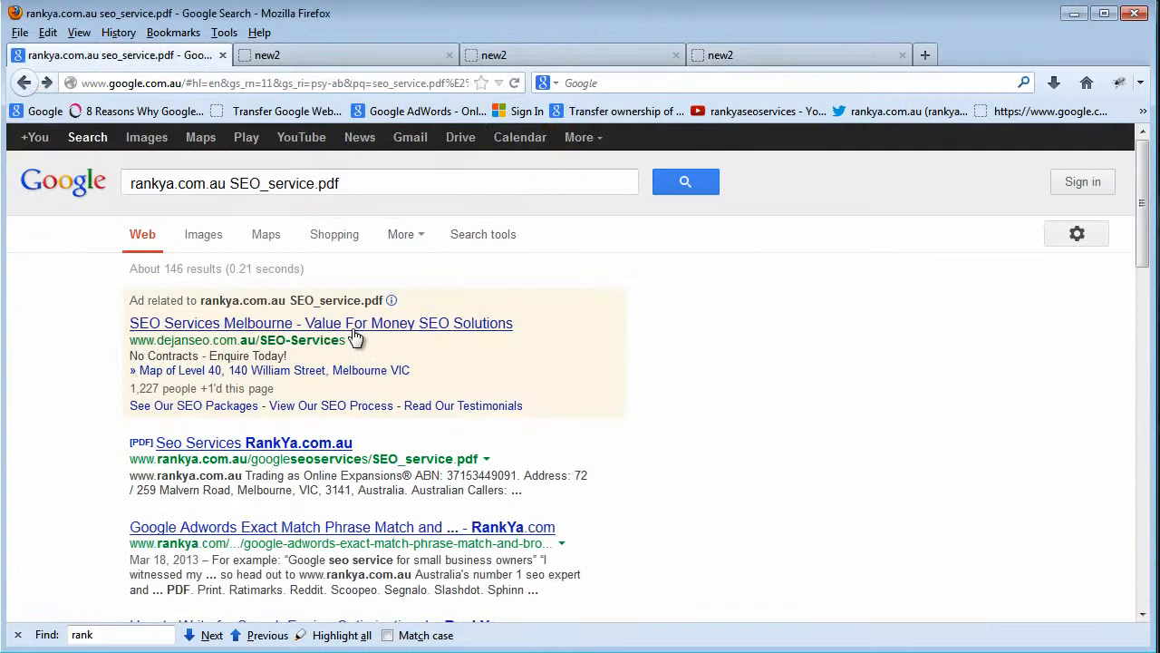
Open the Cached HTML version of the SEO_service.pdf search result via its green dropdown.
{"action": "left_click", "coordinate": [390, 183]}
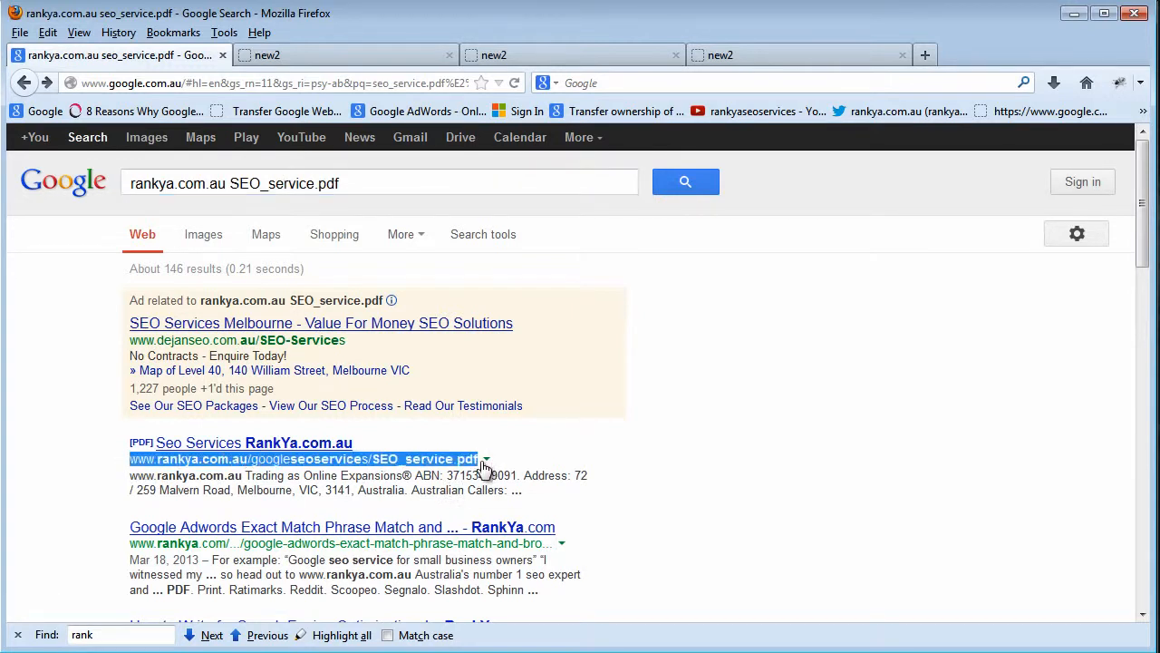
{"action": "mouse_move", "coordinate": [503, 469]}
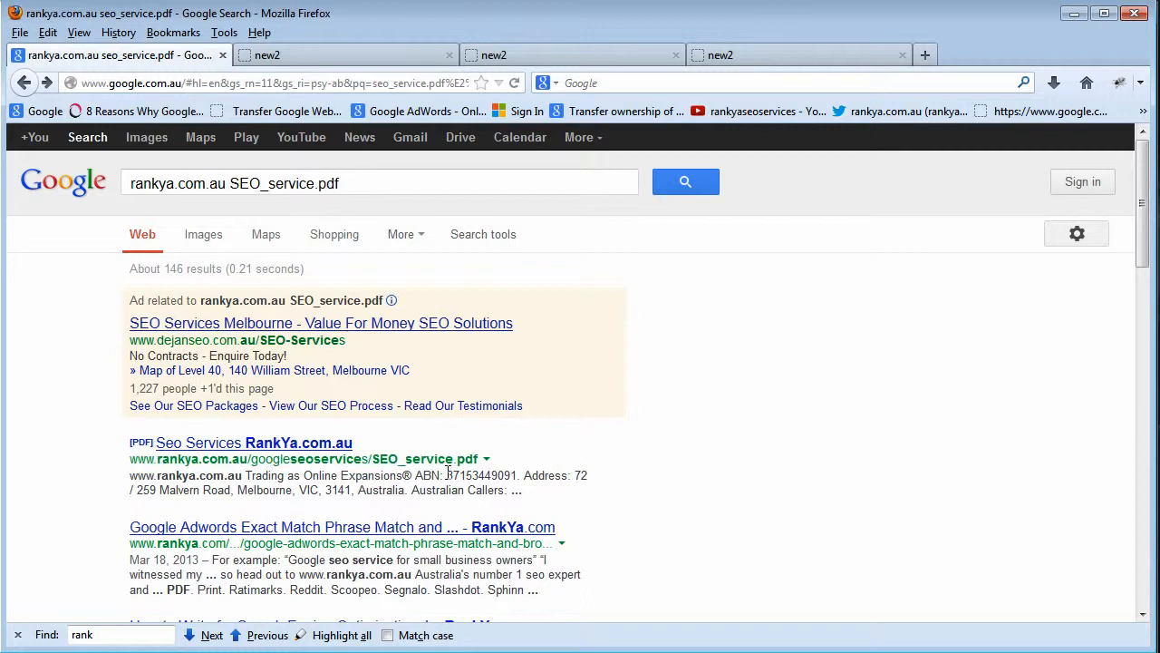
{"action": "mouse_move", "coordinate": [487, 471]}
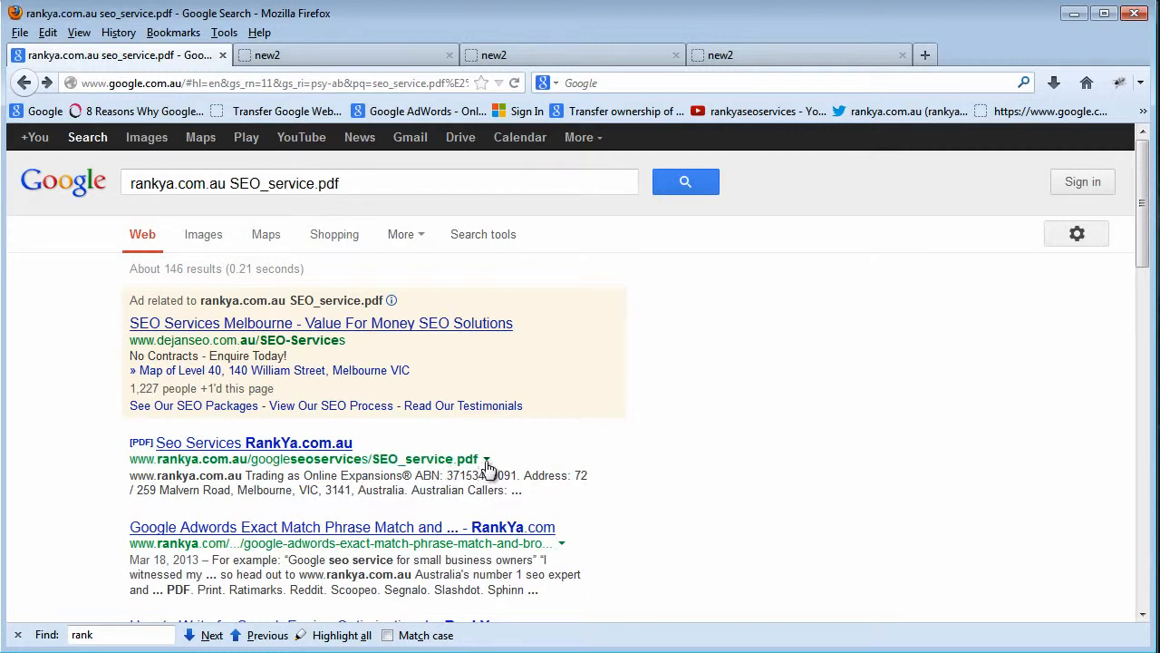
{"action": "mouse_move", "coordinate": [487, 458]}
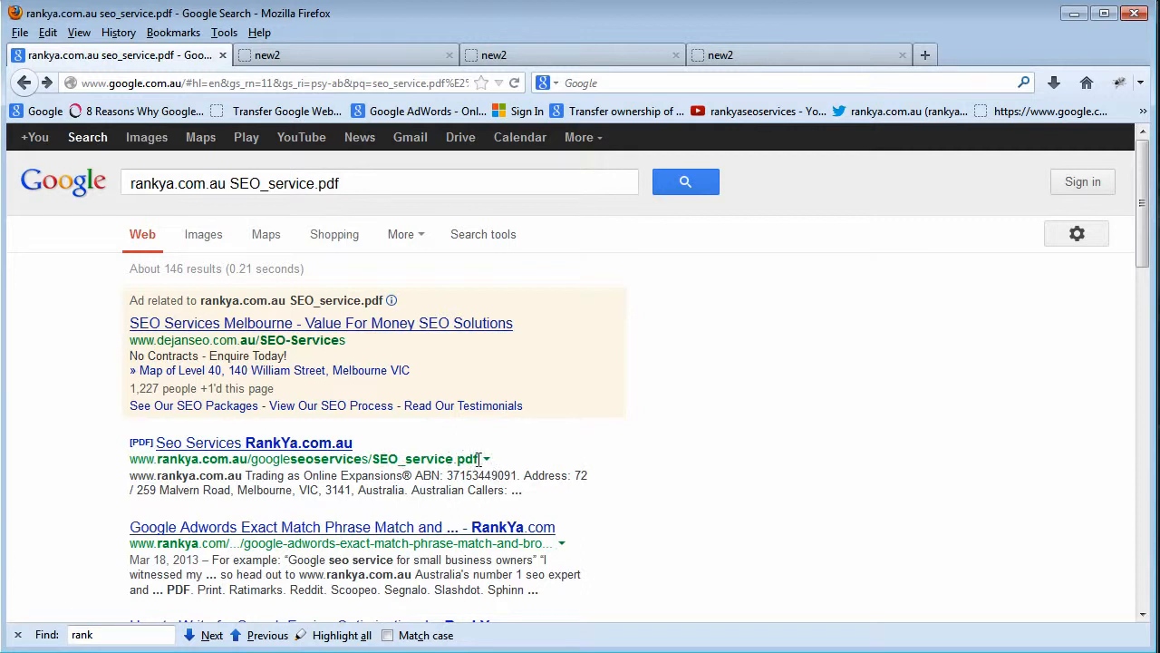
{"action": "triple_click", "coordinate": [304, 459]}
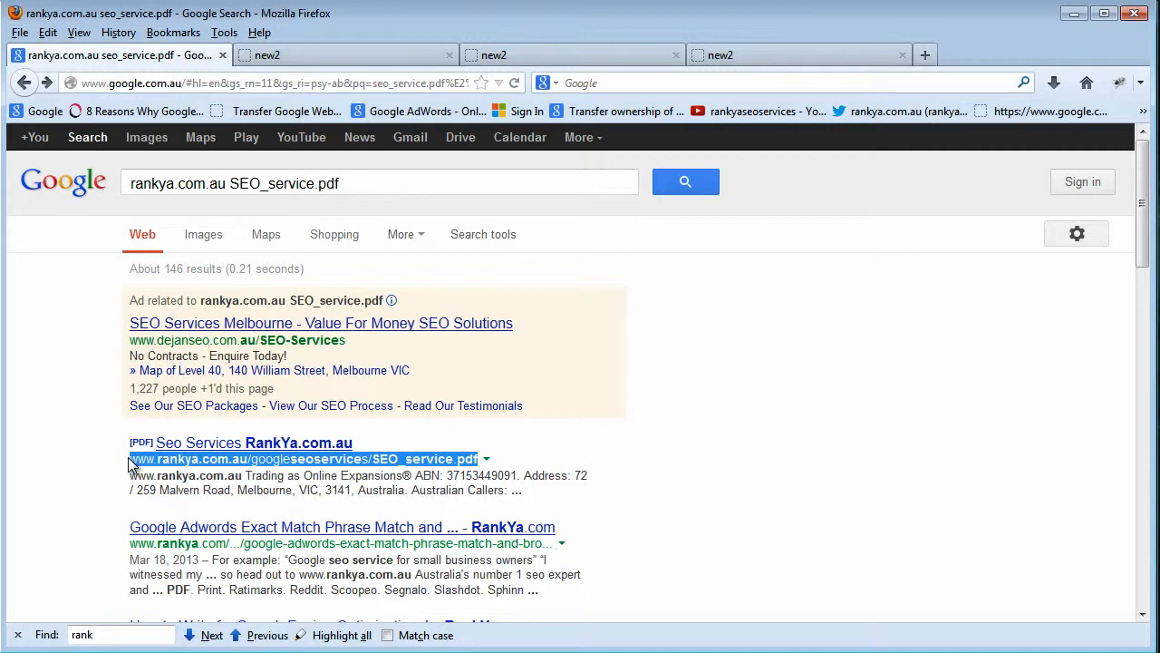
{"action": "mouse_move", "coordinate": [148, 479]}
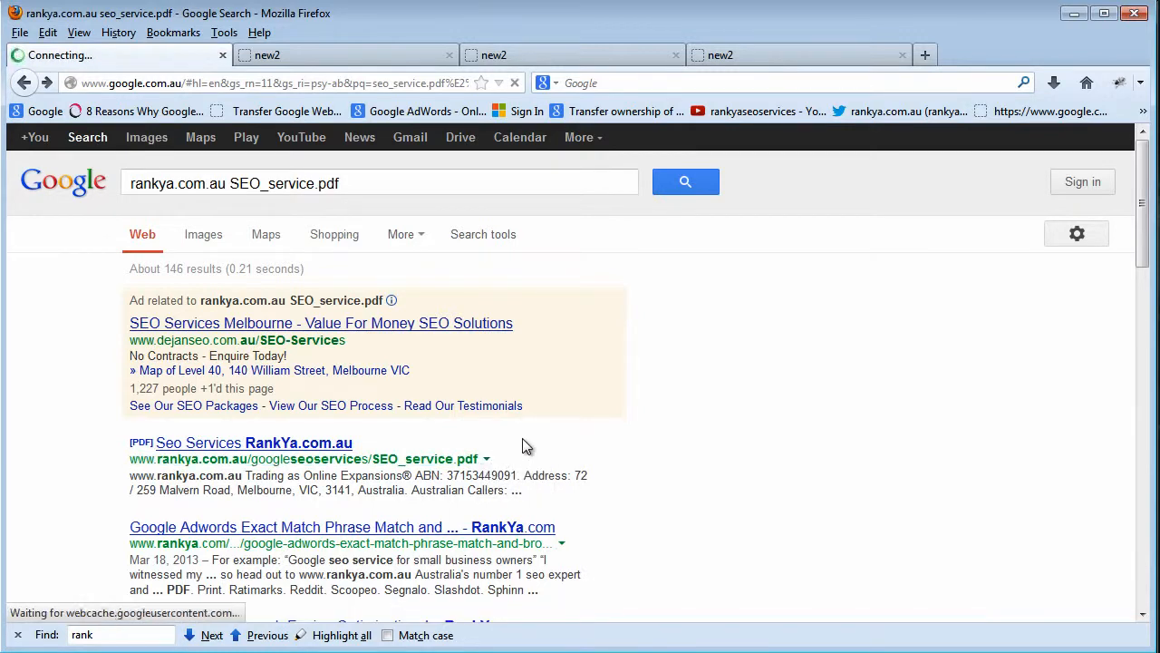
{"action": "left_click", "coordinate": [254, 442]}
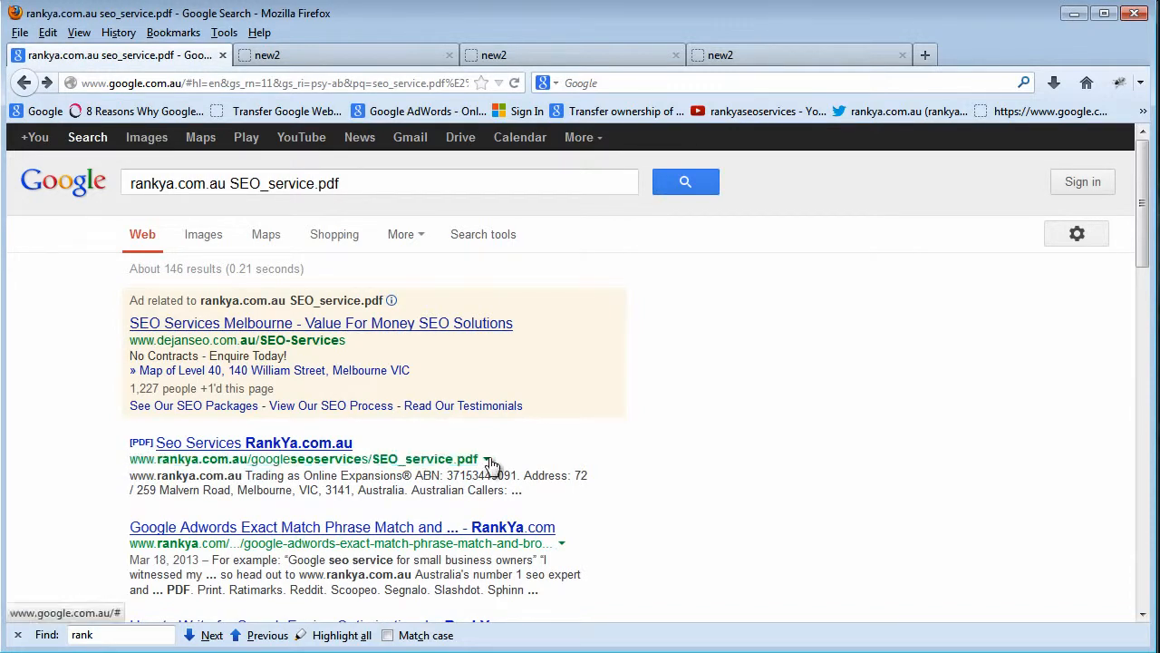
{"action": "left_click", "coordinate": [253, 442]}
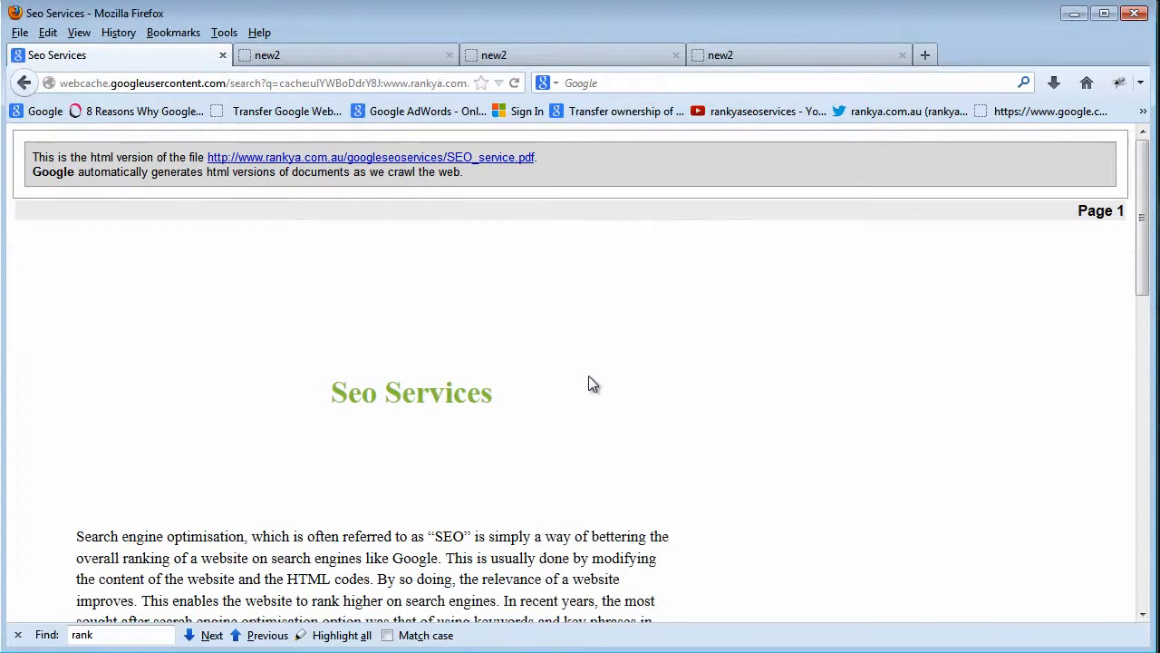
Scroll the cached page down to the body paragraphs with SEO and Google Analytics links.
{"action": "scroll", "scroll_direction": "down", "scroll_amount": 3}
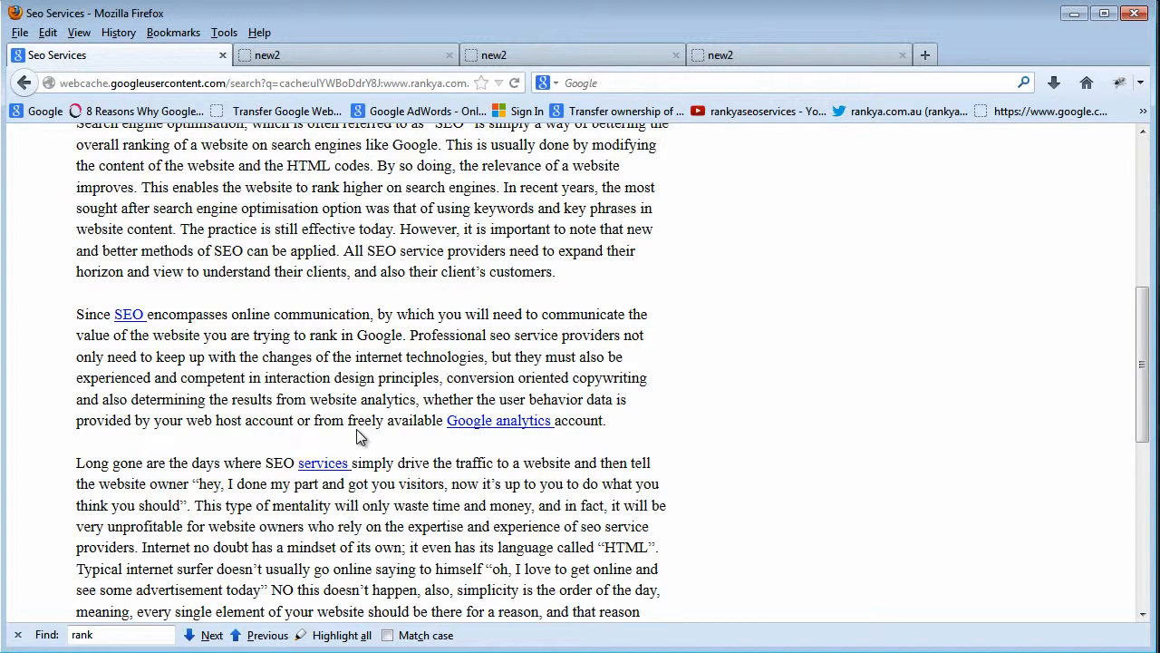
{"action": "mouse_move", "coordinate": [379, 424]}
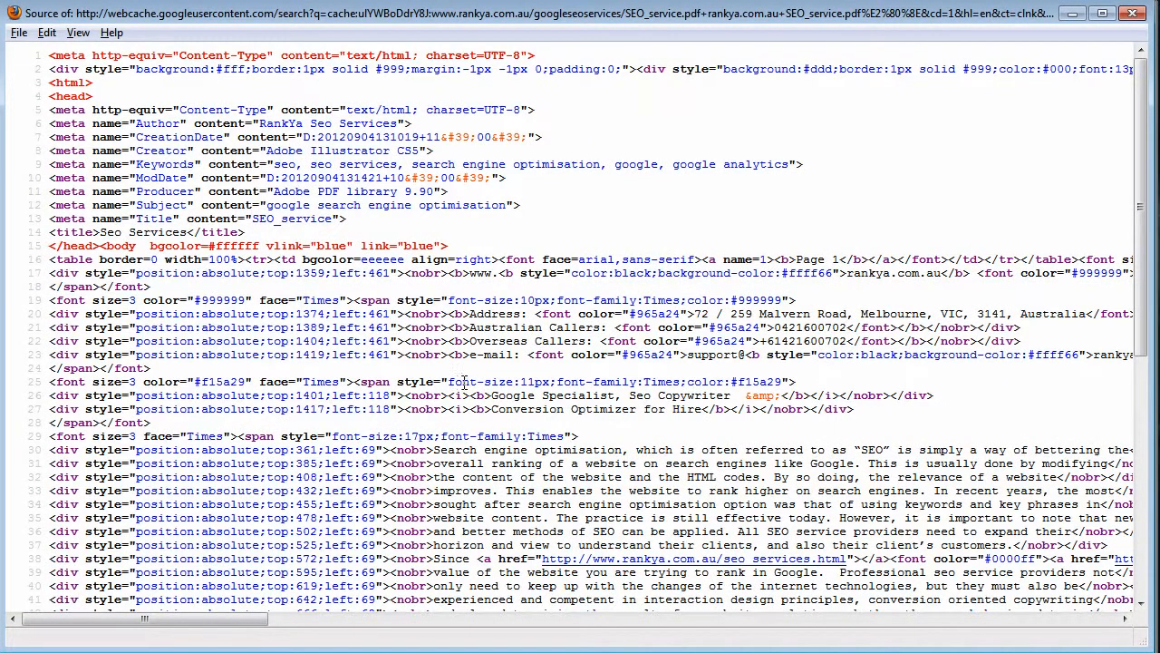
{"action": "mouse_move", "coordinate": [450, 356]}
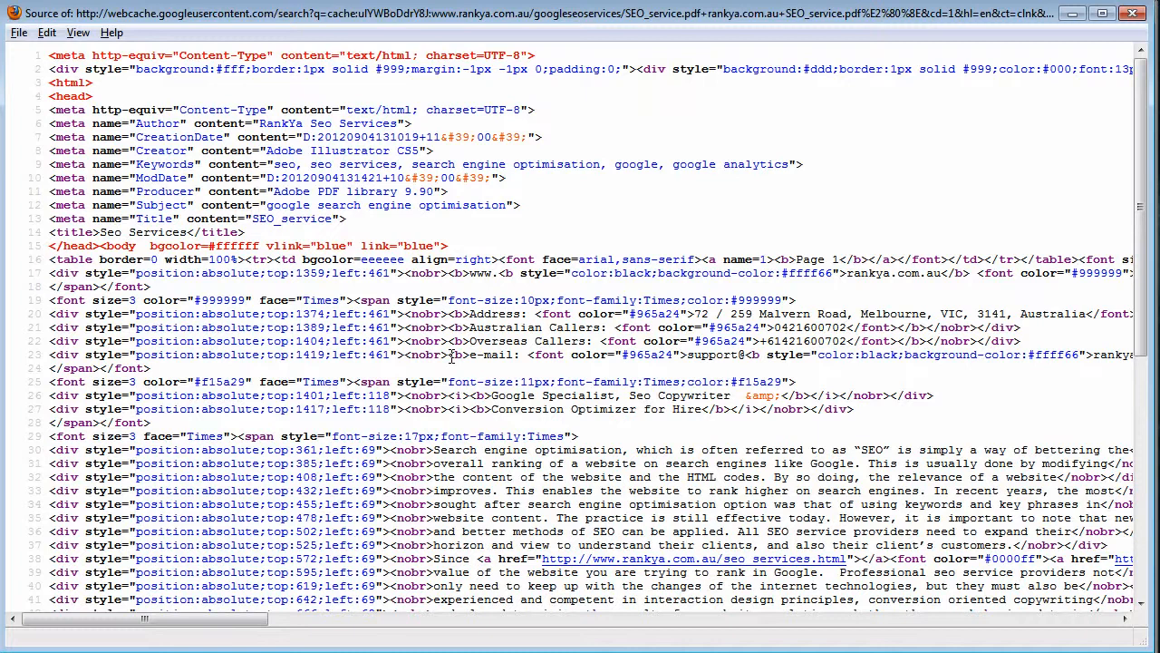
{"action": "mouse_move", "coordinate": [133, 136]}
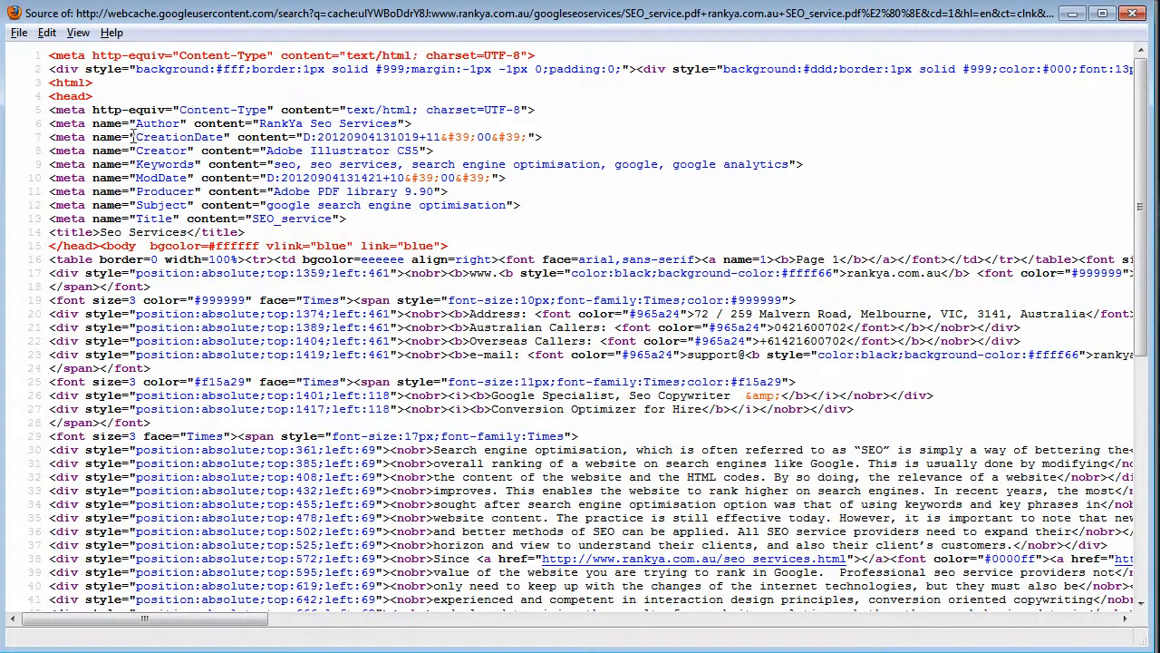
{"action": "left_click", "coordinate": [220, 137]}
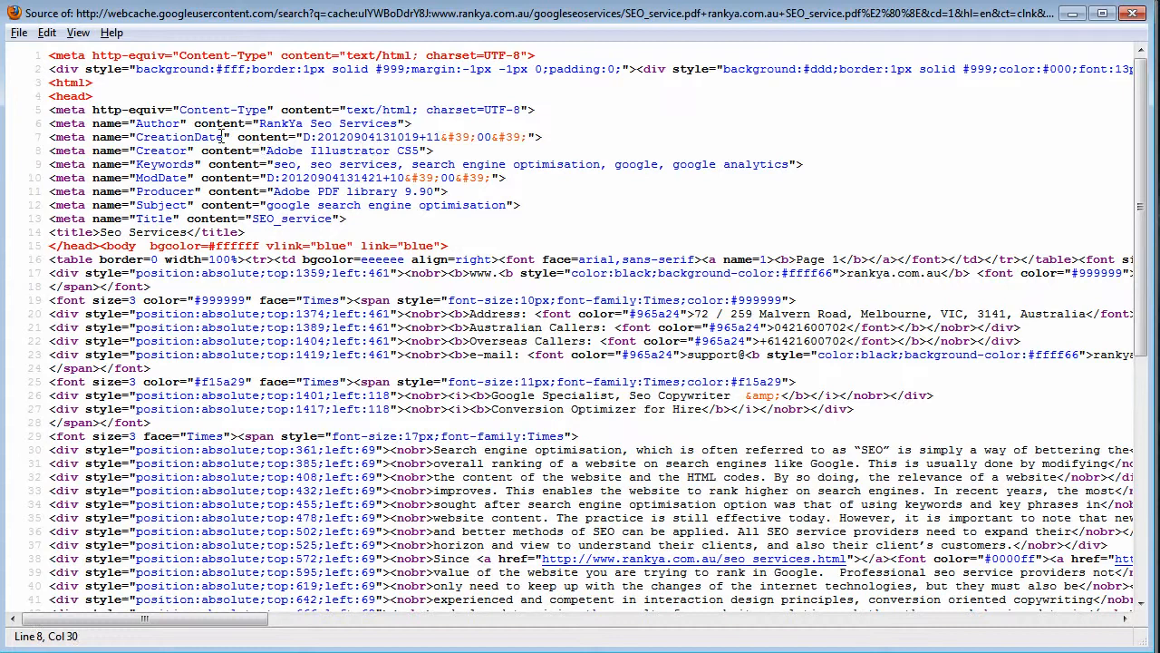
{"action": "left_click_drag", "start_coordinate": [93, 122], "coordinate": [333, 123]}
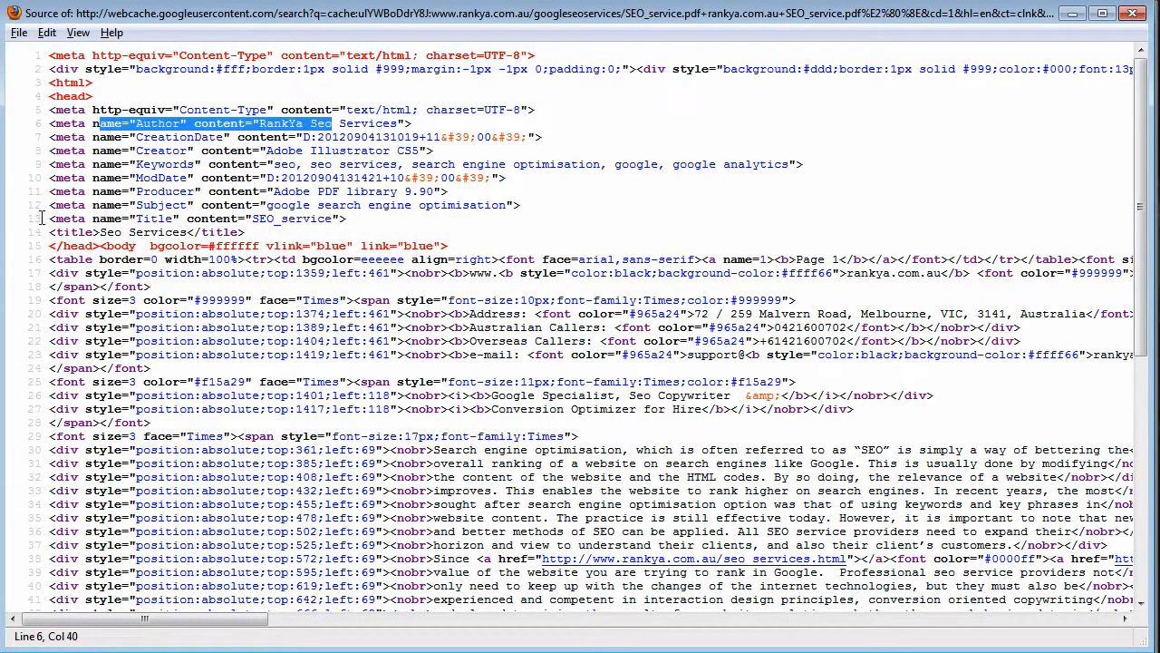
{"action": "left_click", "coordinate": [50, 218]}
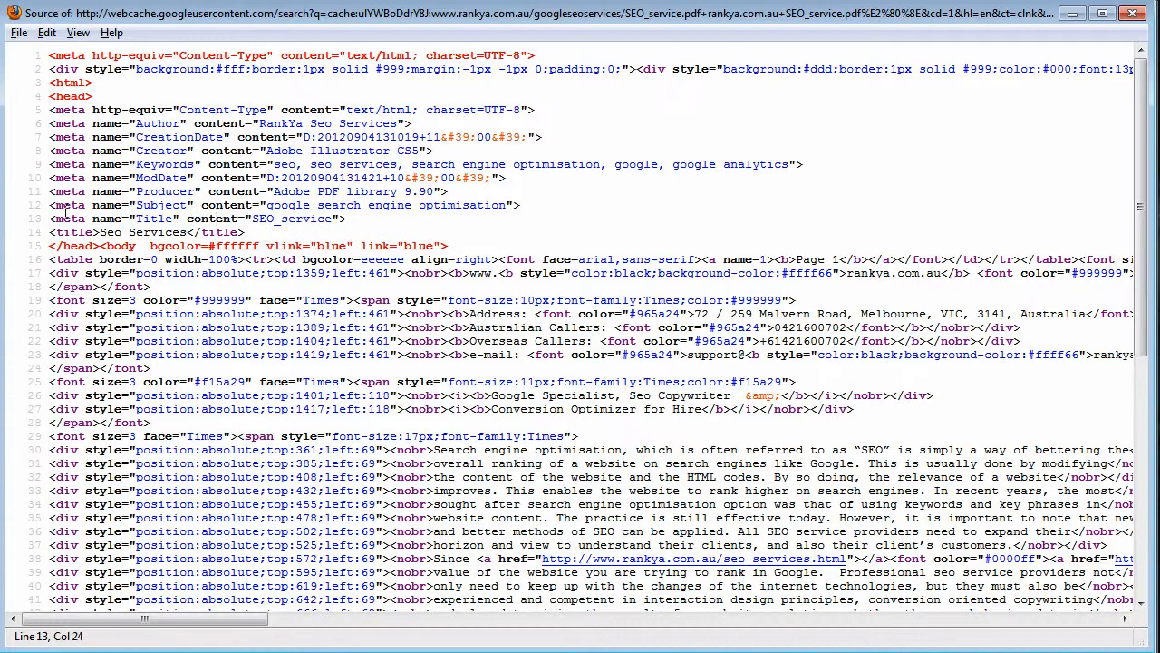
{"action": "left_click", "coordinate": [346, 219]}
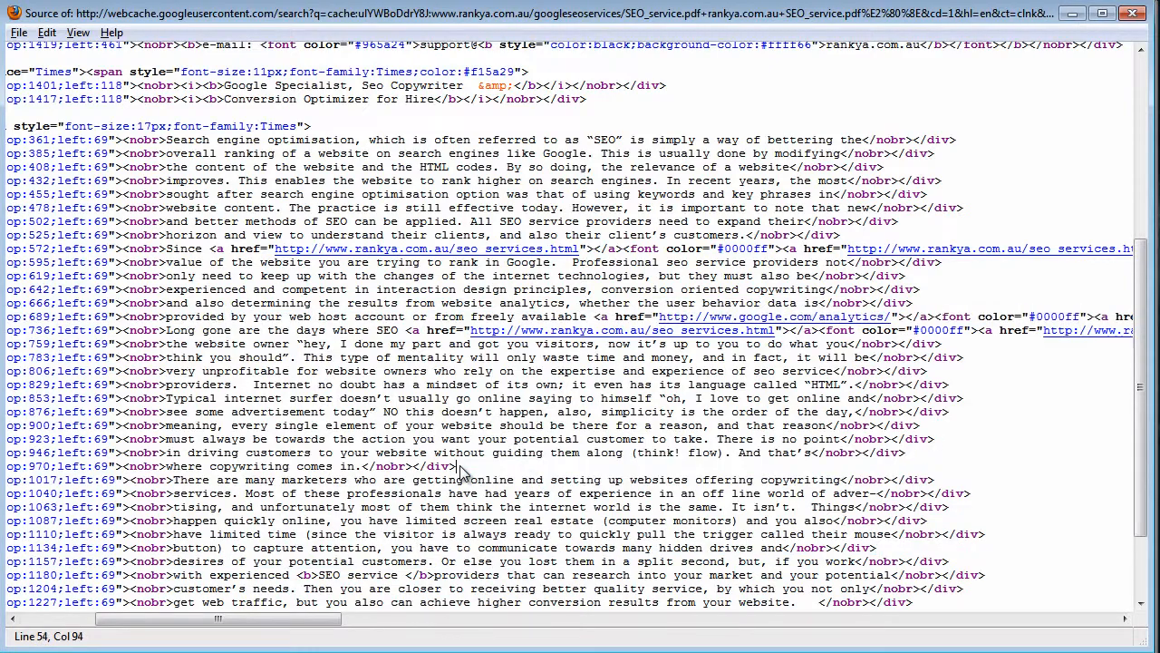
{"action": "scroll", "scroll_direction": "down", "scroll_amount": 3}
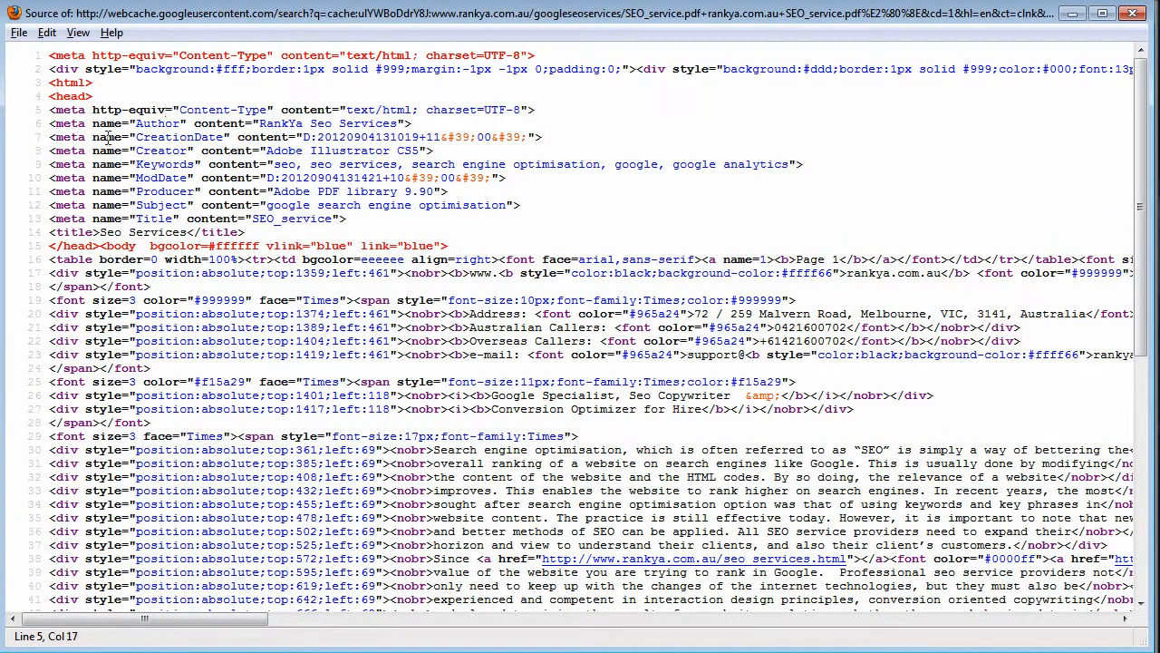
Review the links in the page source, then minimize the View Source window.
{"action": "left_click_drag", "start_coordinate": [225, 150], "coordinate": [461, 205]}
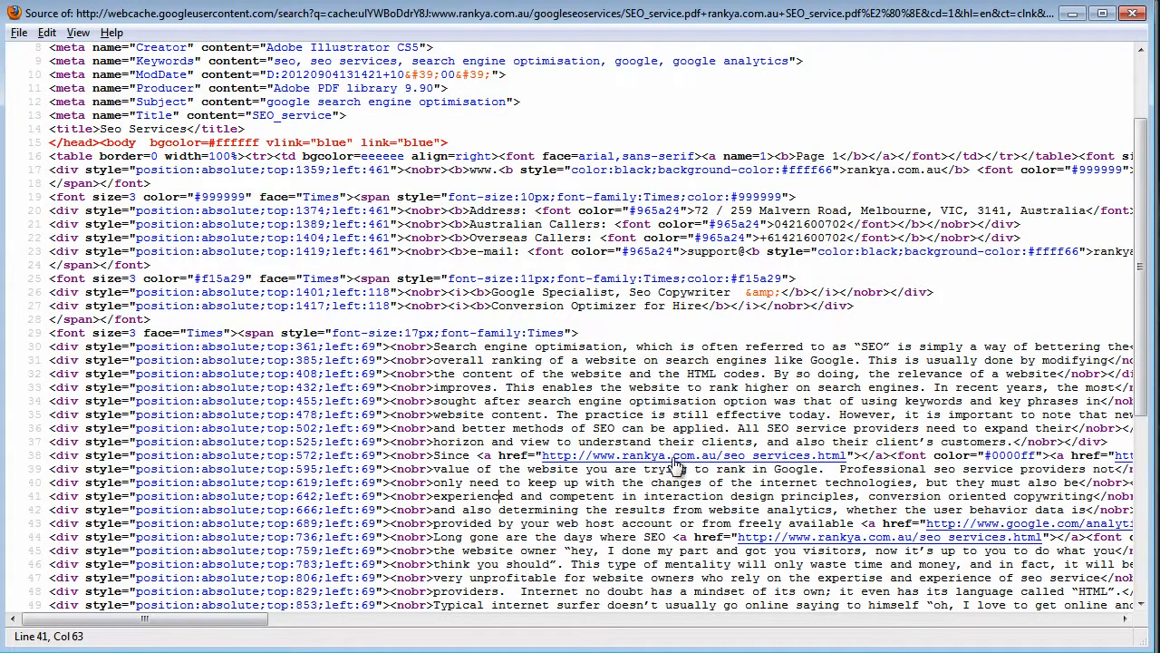
{"action": "double_click", "coordinate": [489, 442]}
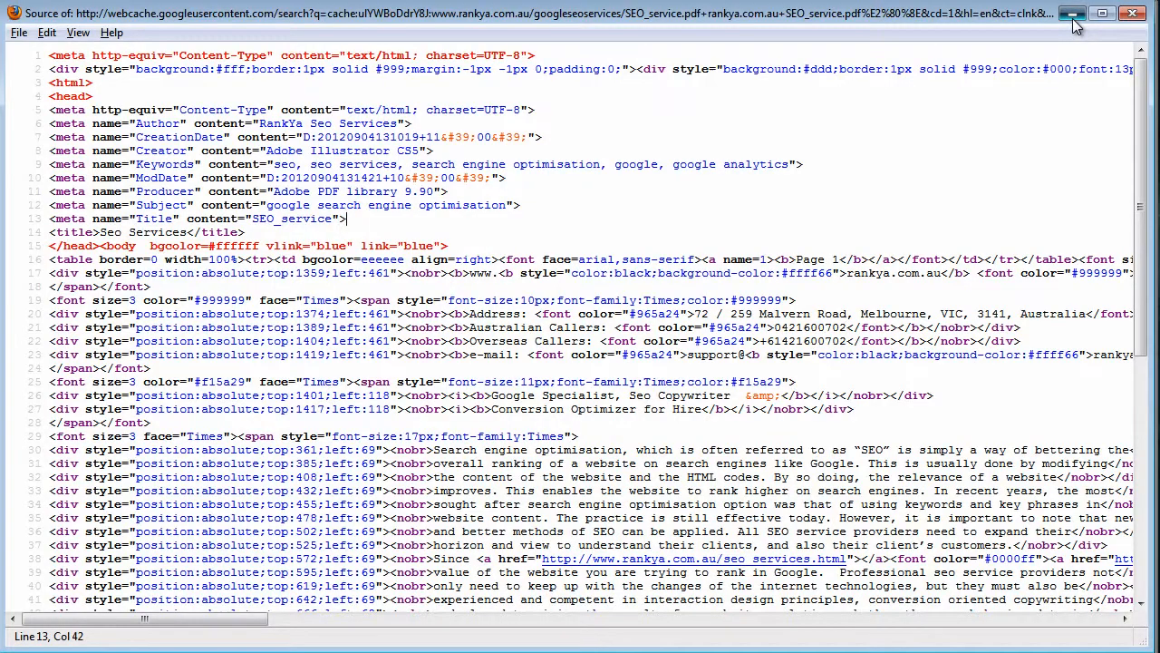
{"action": "left_click", "coordinate": [1073, 12]}
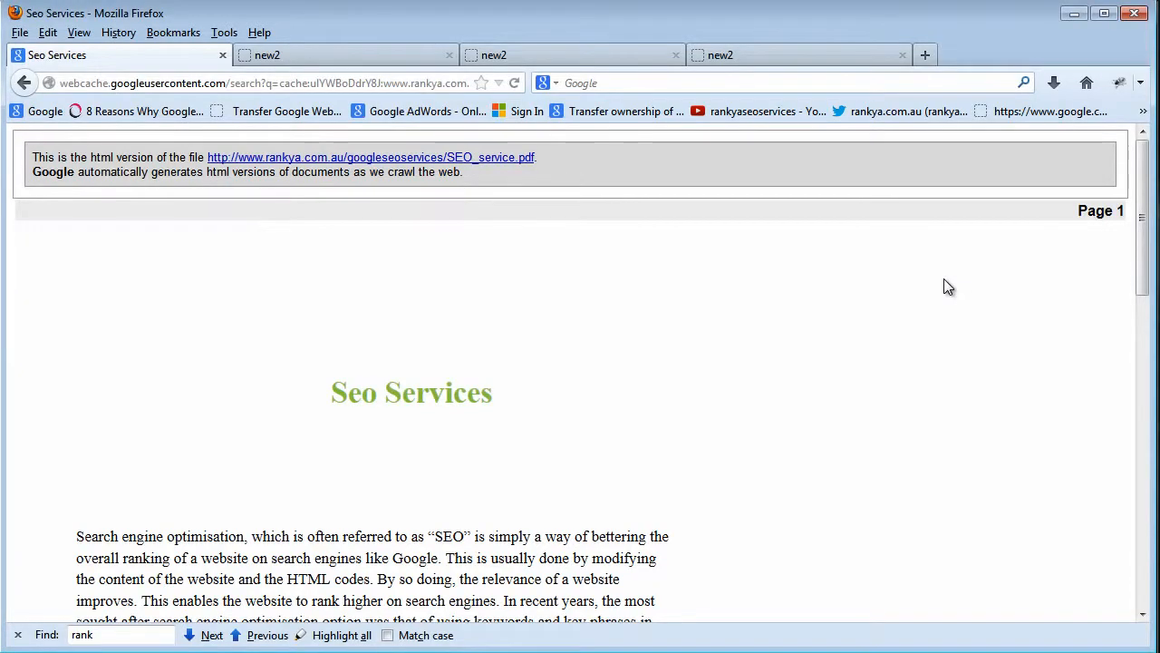